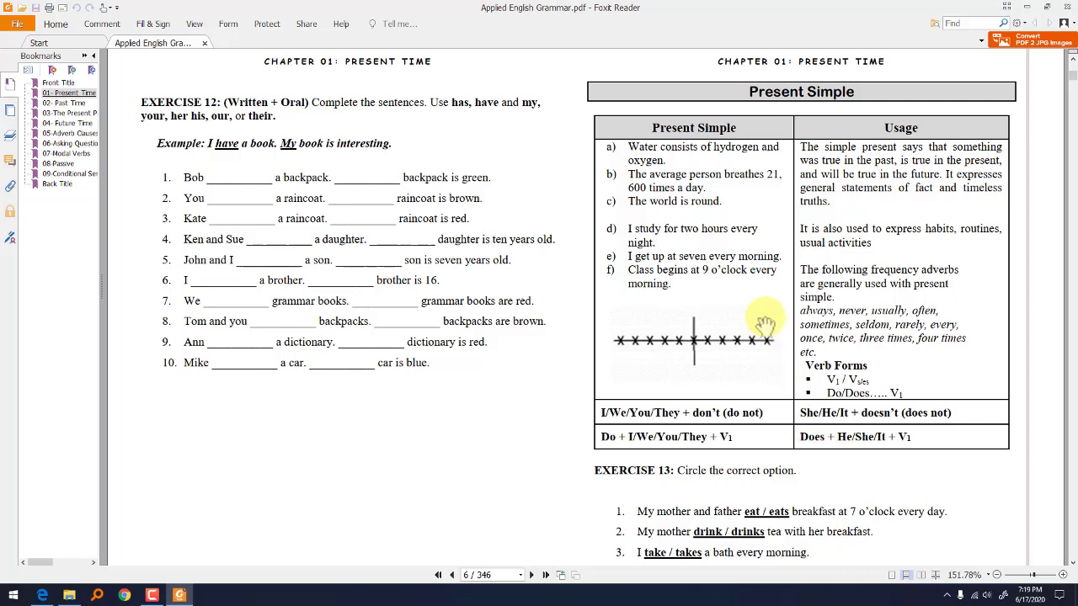
pyautogui.moveTo(765, 324)
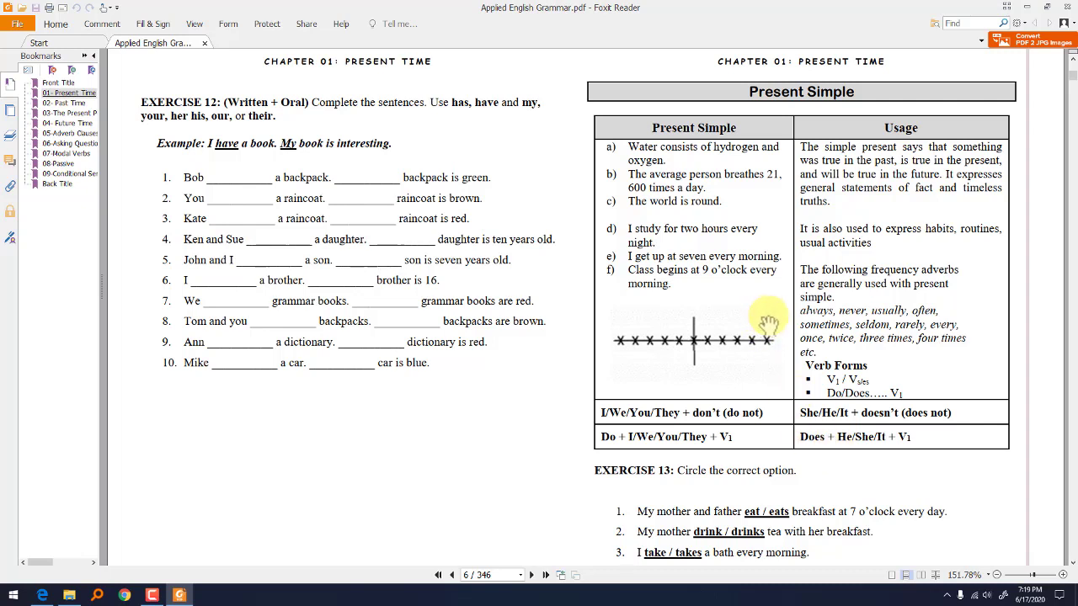
pyautogui.moveTo(878, 187)
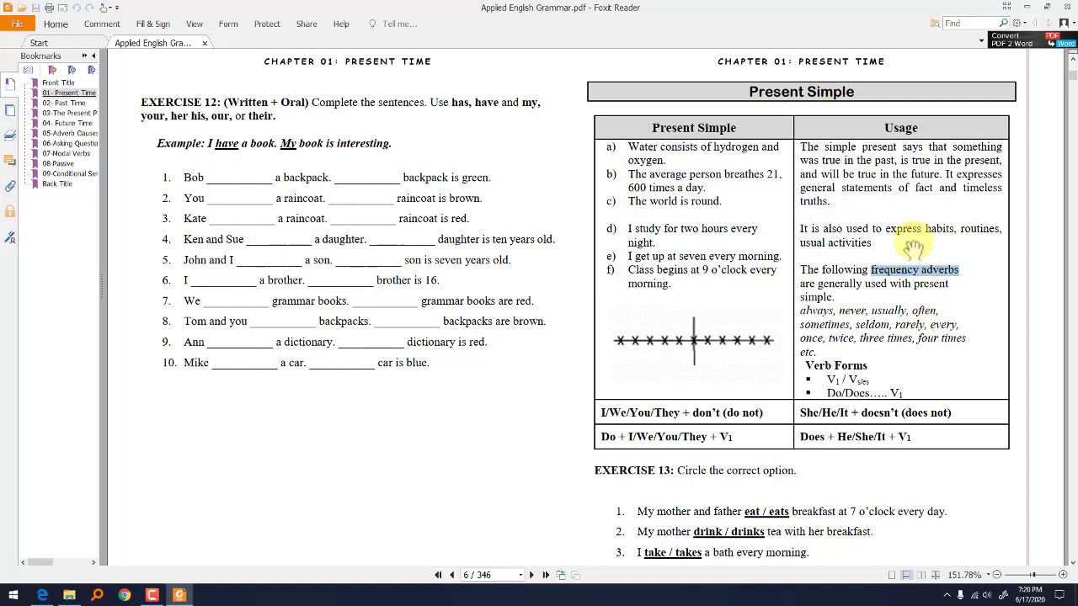
pyautogui.moveTo(690, 154)
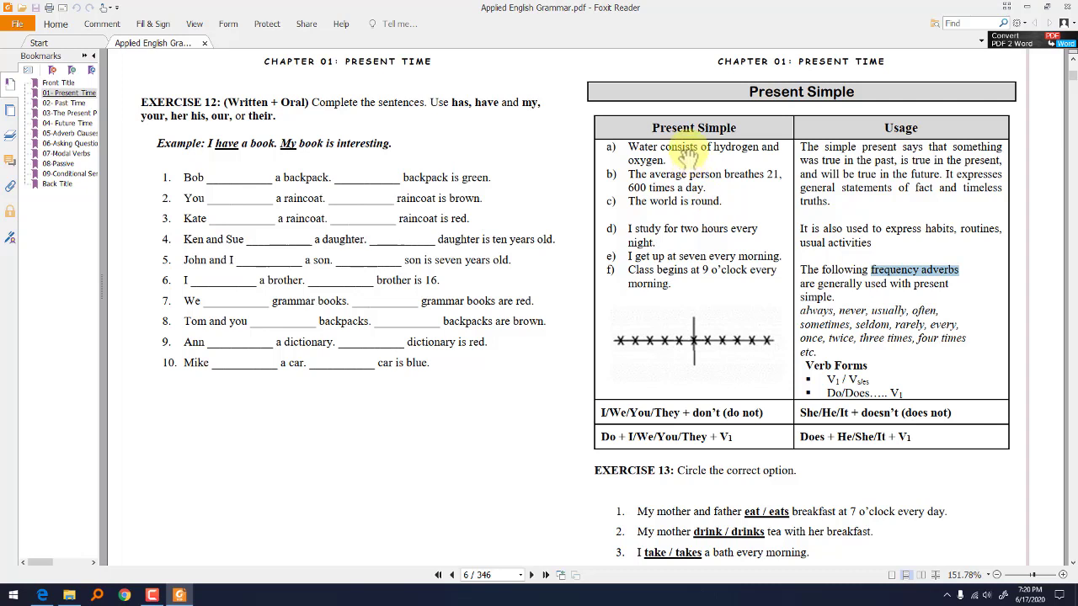
pyautogui.moveTo(733, 160)
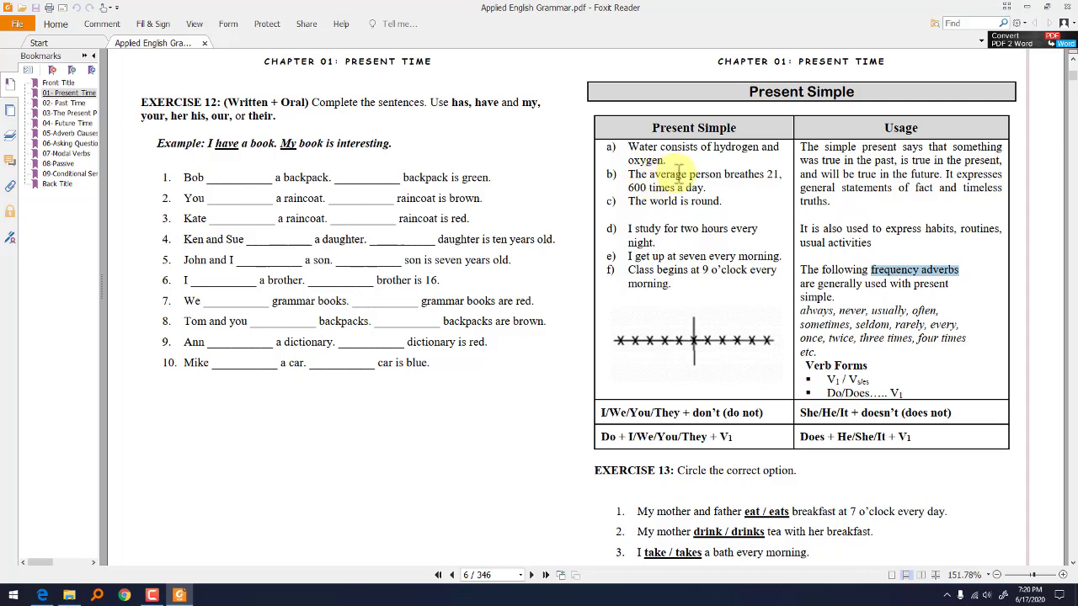
pyautogui.moveTo(673, 186)
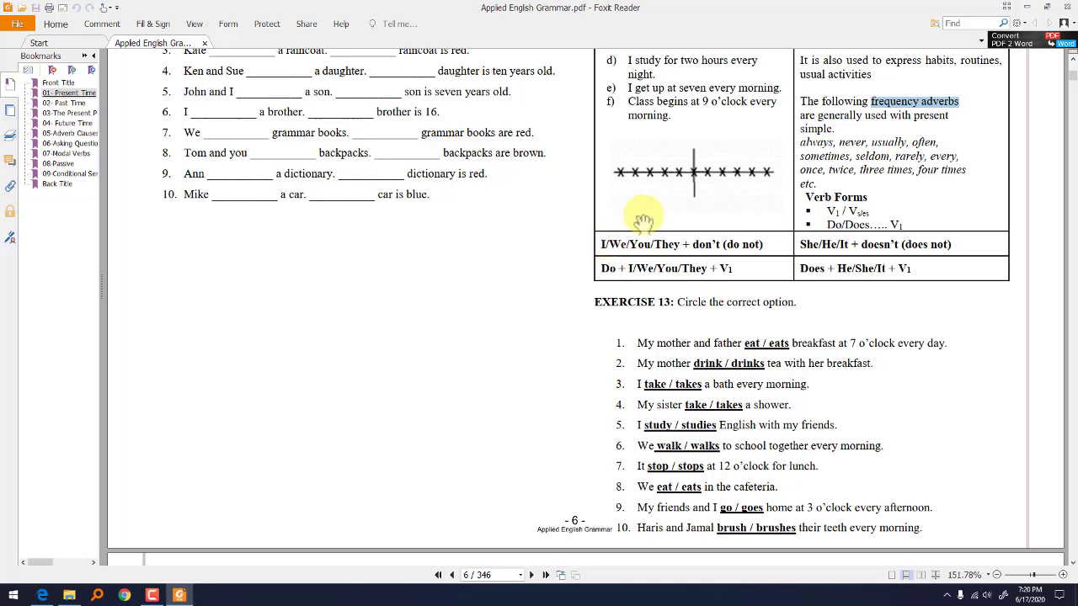
# Scroll past the end of page 6 to the Exercise 14 and Exercise 16 headings on page 7
pyautogui.scroll(-3)
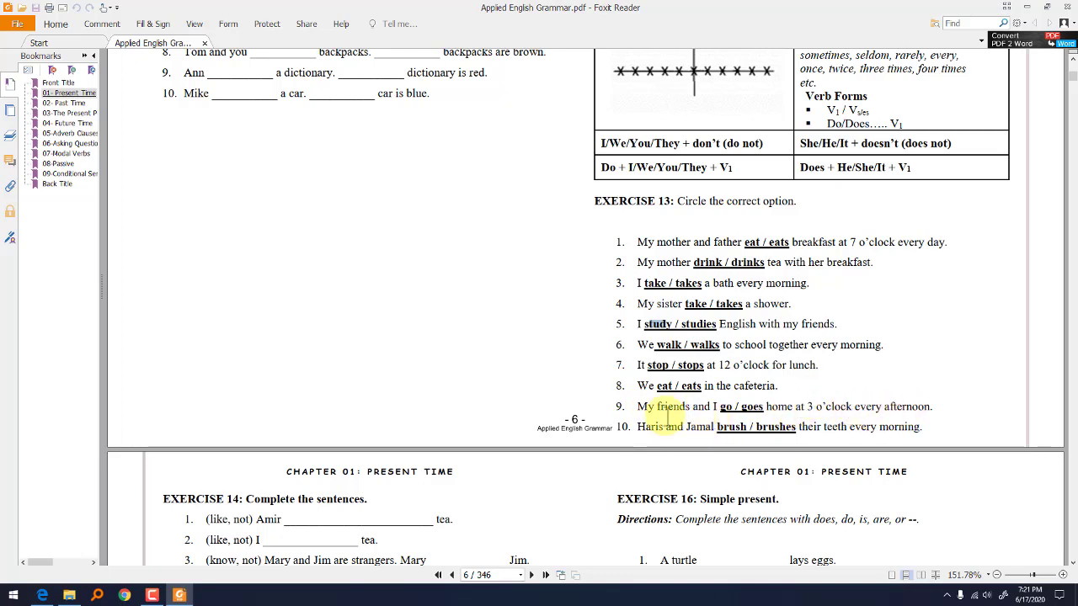
# Scroll until Exercise 14 items 1–14 are fully visible beside Exercise 16 through item 18
pyautogui.scroll(-3)
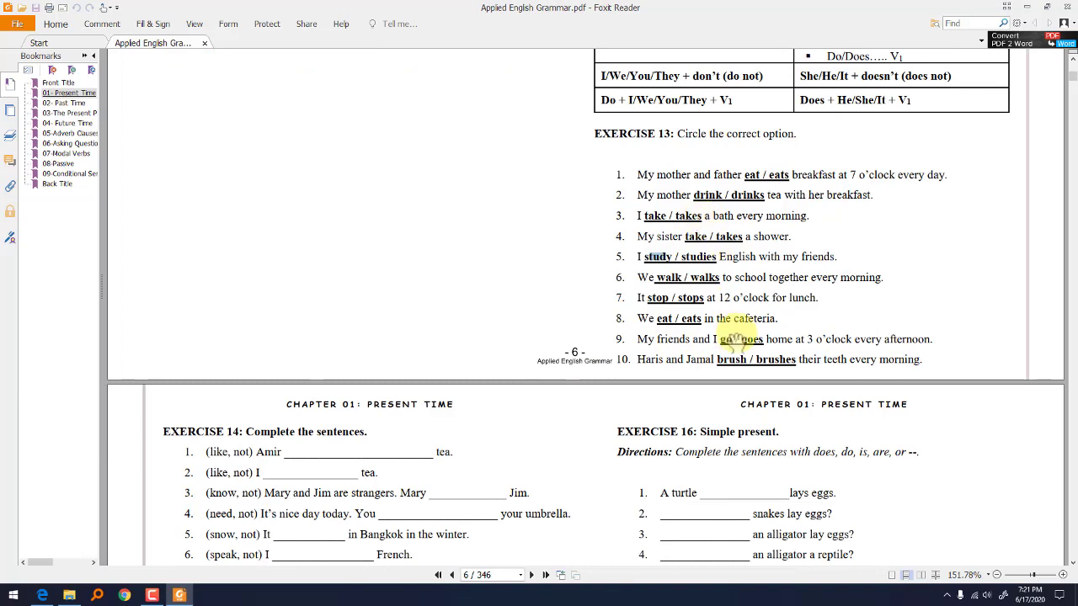
pyautogui.scroll(-3)
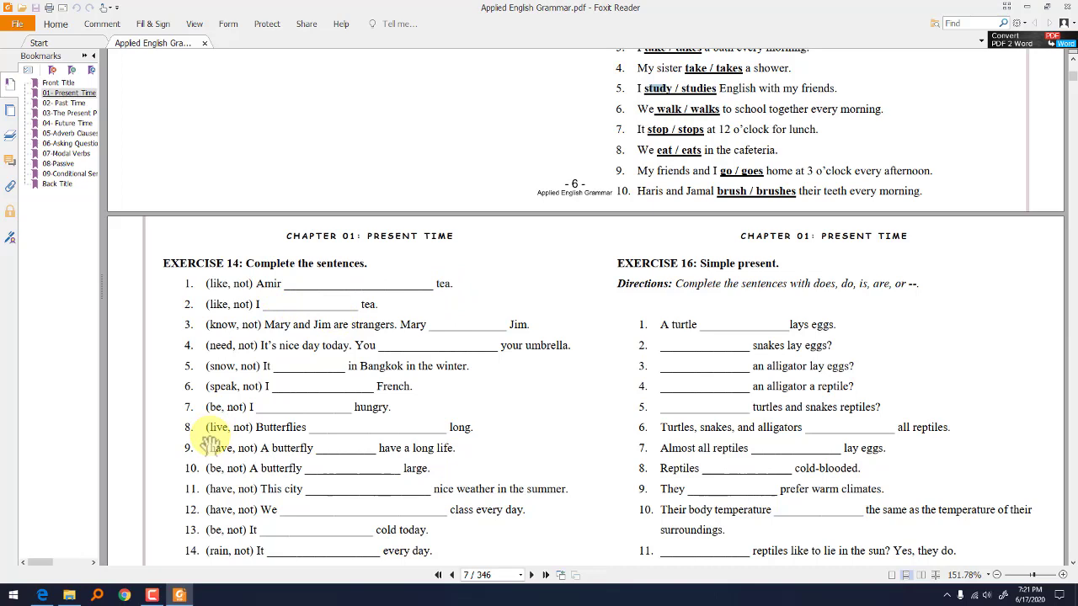
pyautogui.moveTo(412, 451)
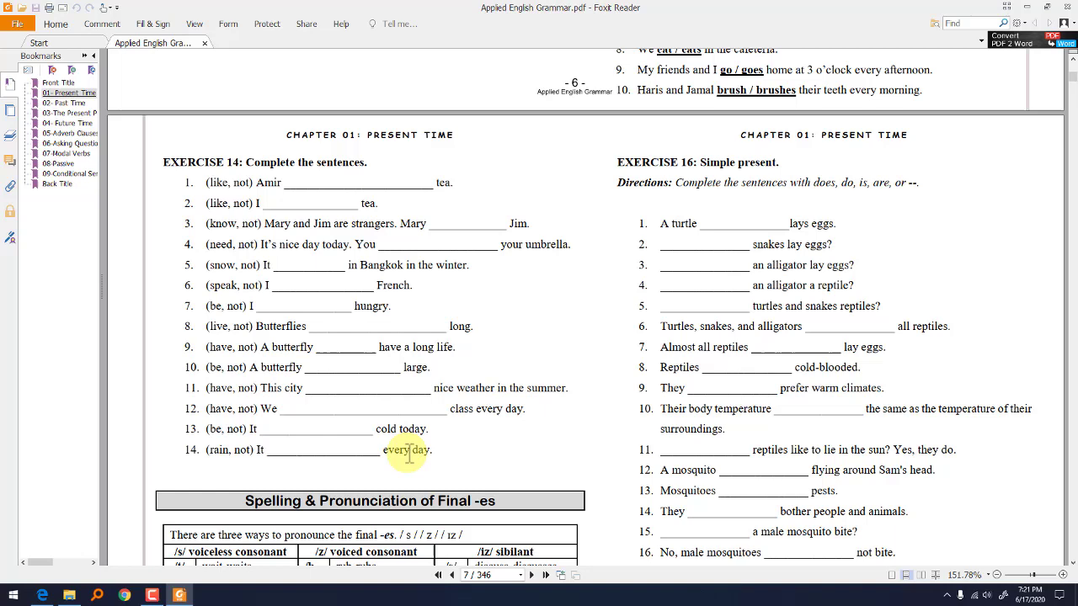
pyautogui.scroll(-3)
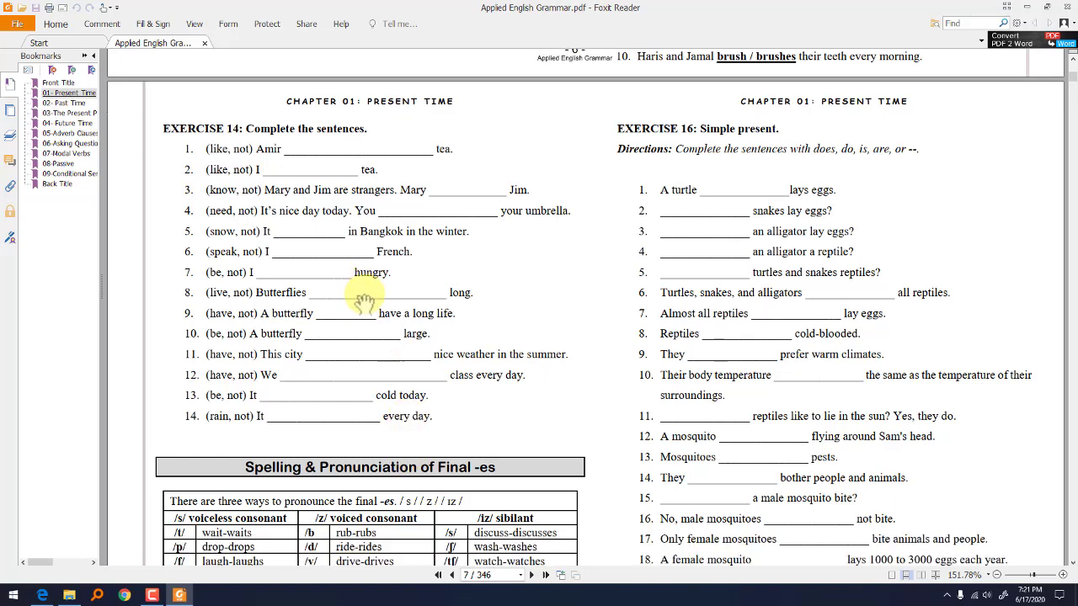
# Scroll to the Final -es pronunciation table and the fifteen Exercise 15 words, pointing into the table
pyautogui.scroll(-3)
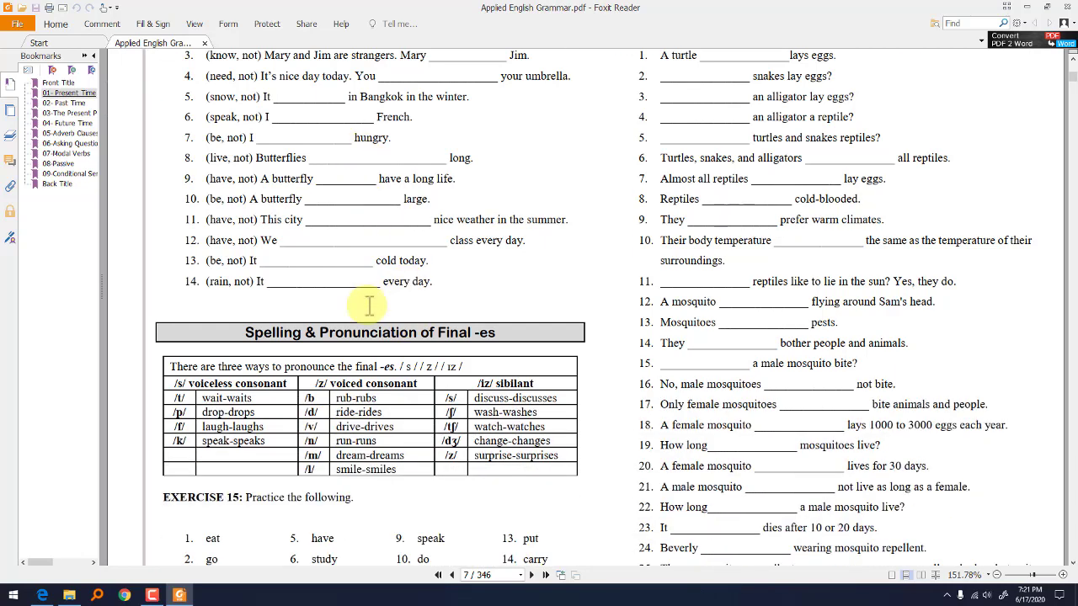
pyautogui.moveTo(367, 317)
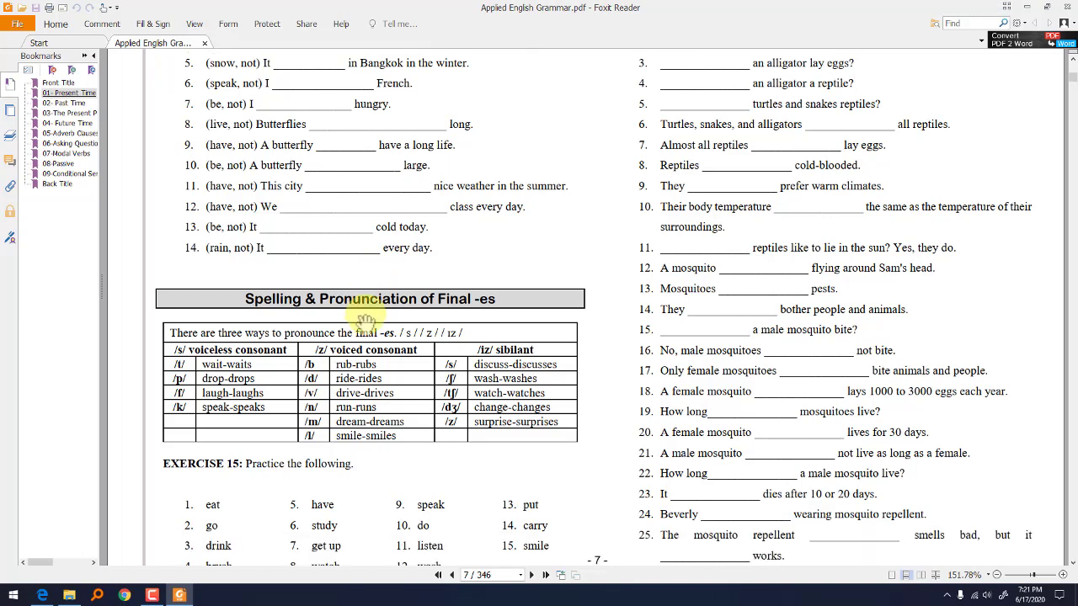
pyautogui.scroll(-3)
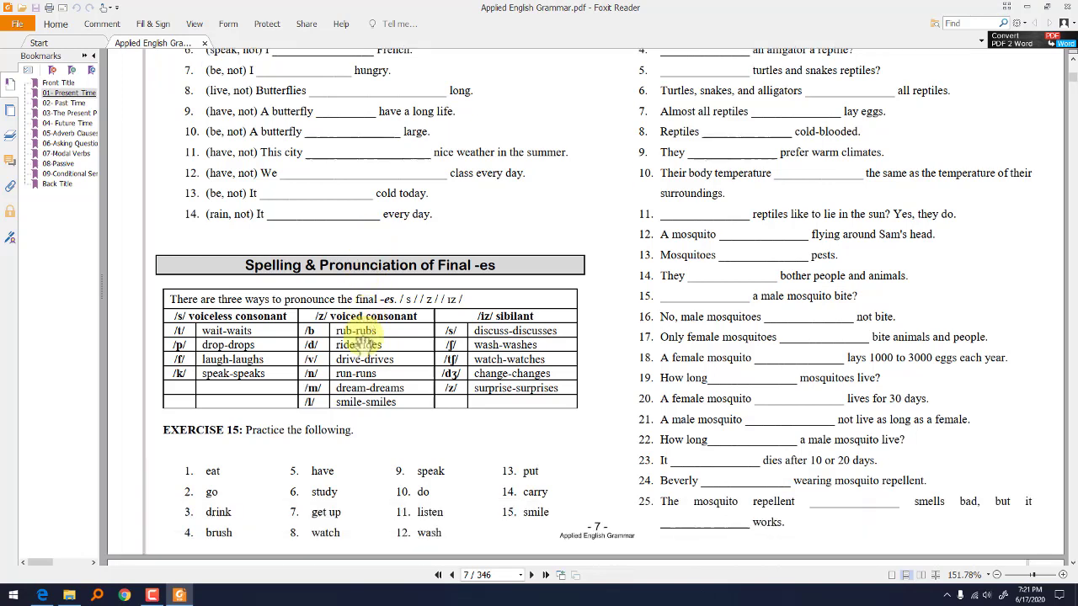
pyautogui.scroll(-3)
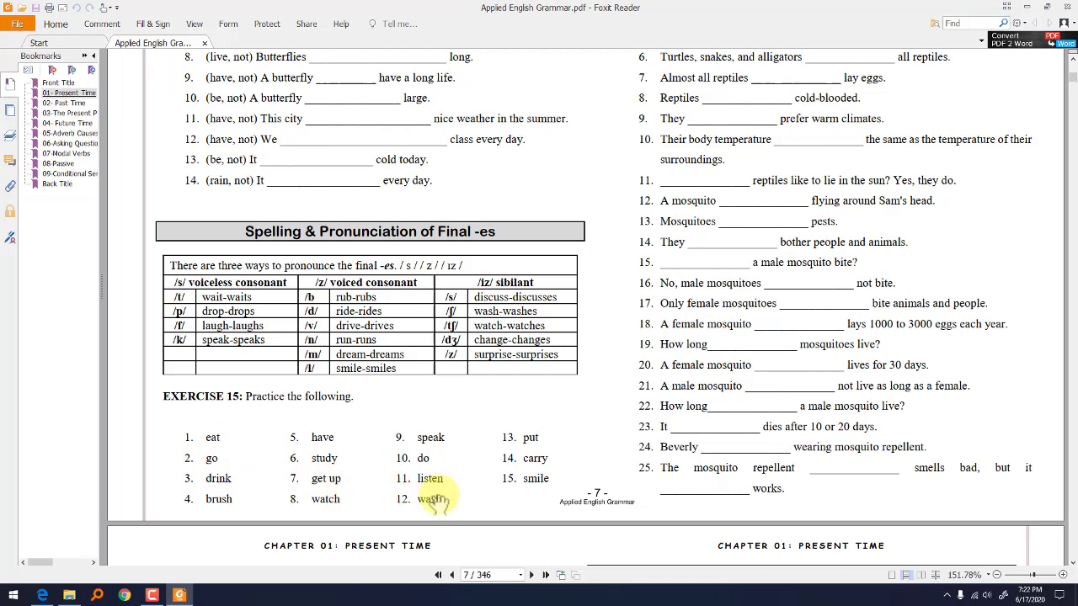
pyautogui.moveTo(564, 441)
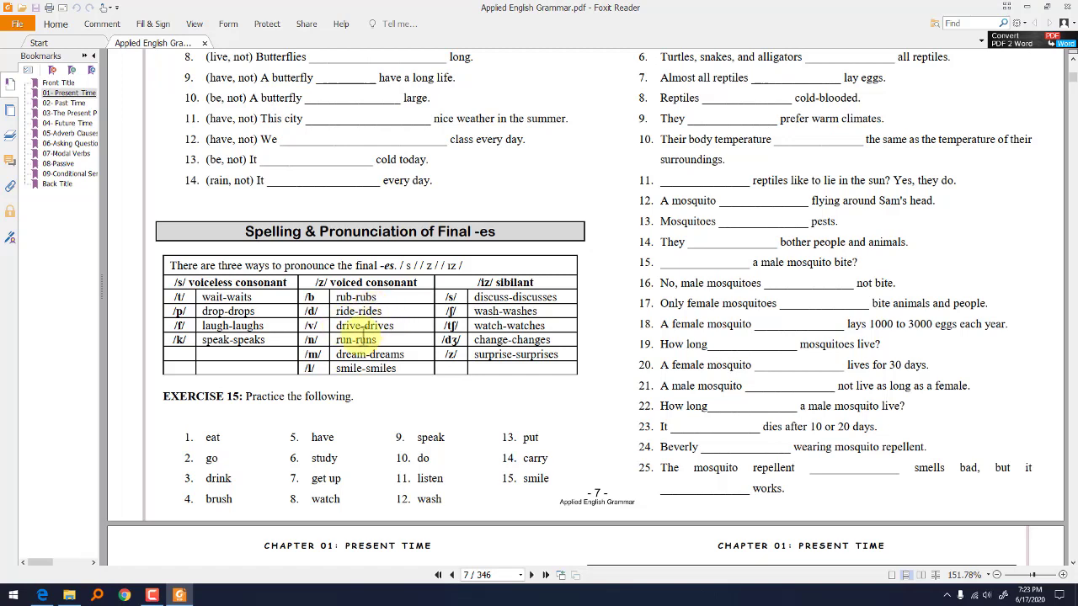
pyautogui.click(353, 345)
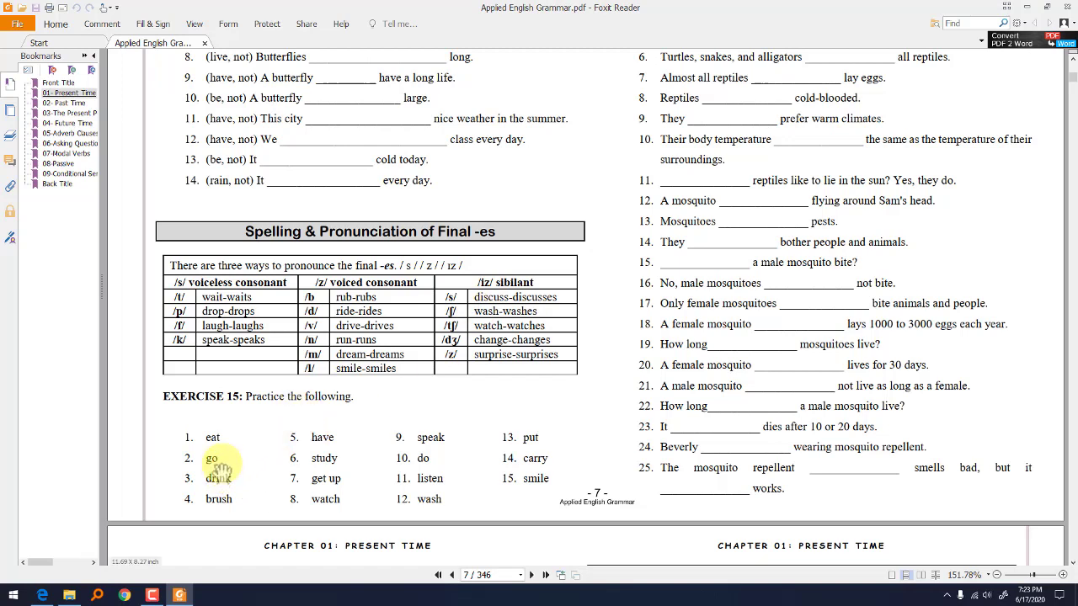
pyautogui.moveTo(350, 474)
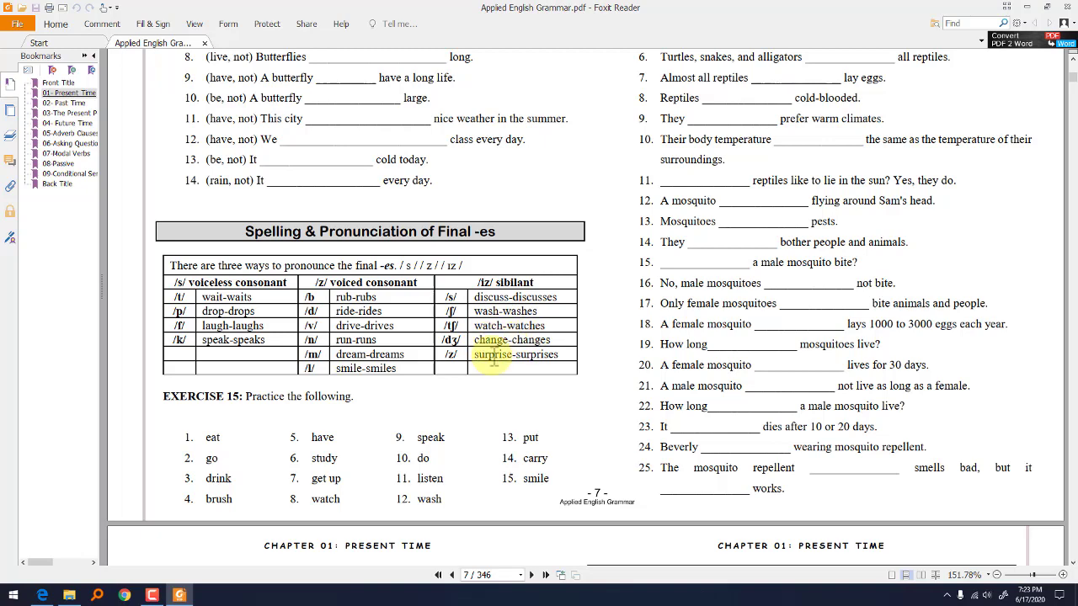
pyautogui.scroll(-3)
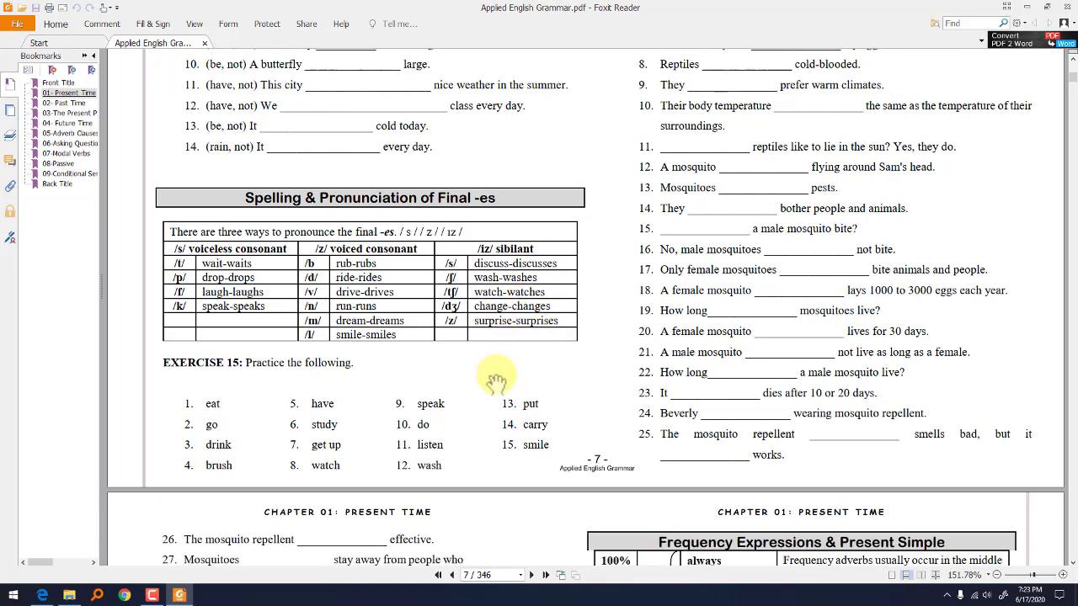
pyautogui.moveTo(223, 465)
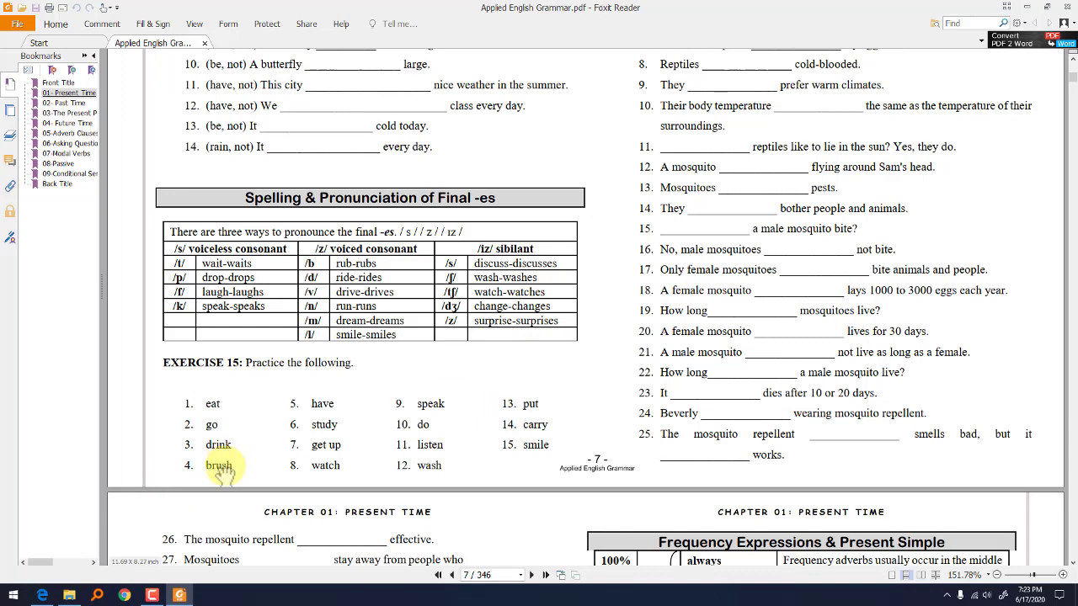
pyautogui.moveTo(337, 470)
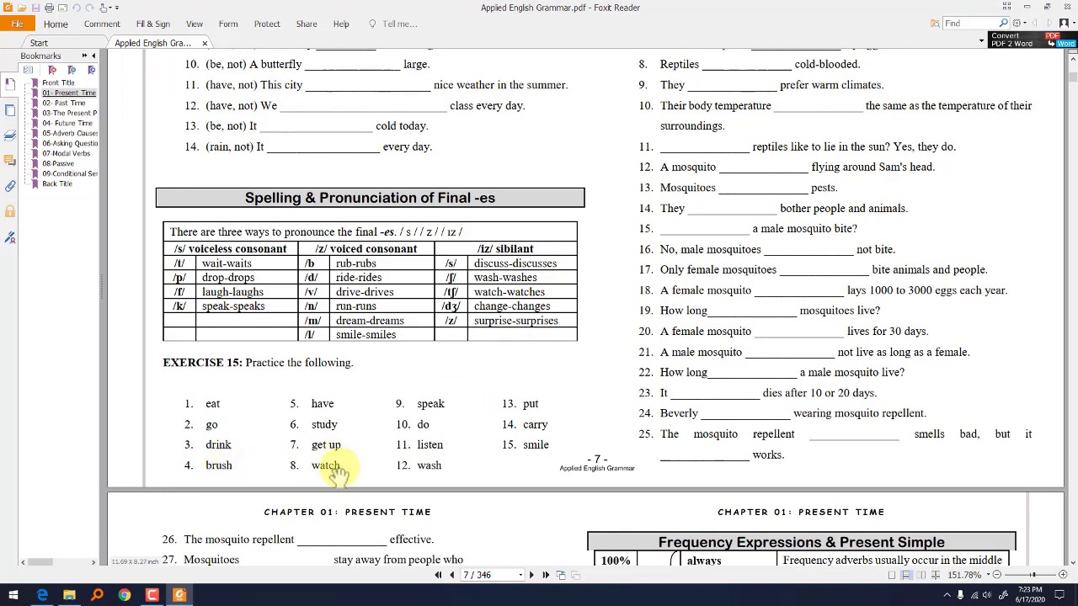
pyautogui.moveTo(478, 461)
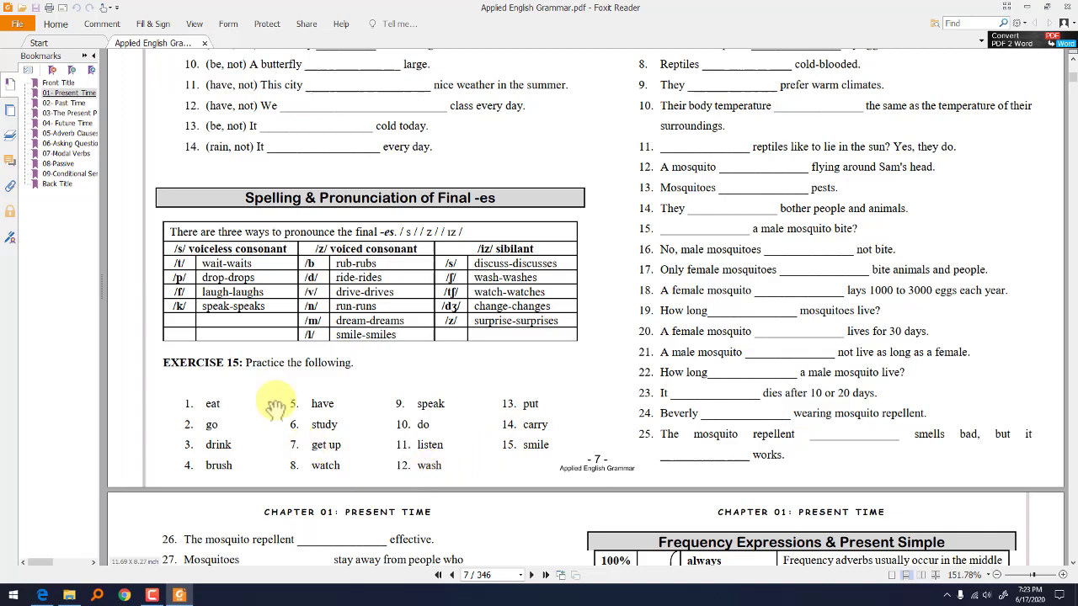
pyautogui.moveTo(386, 402)
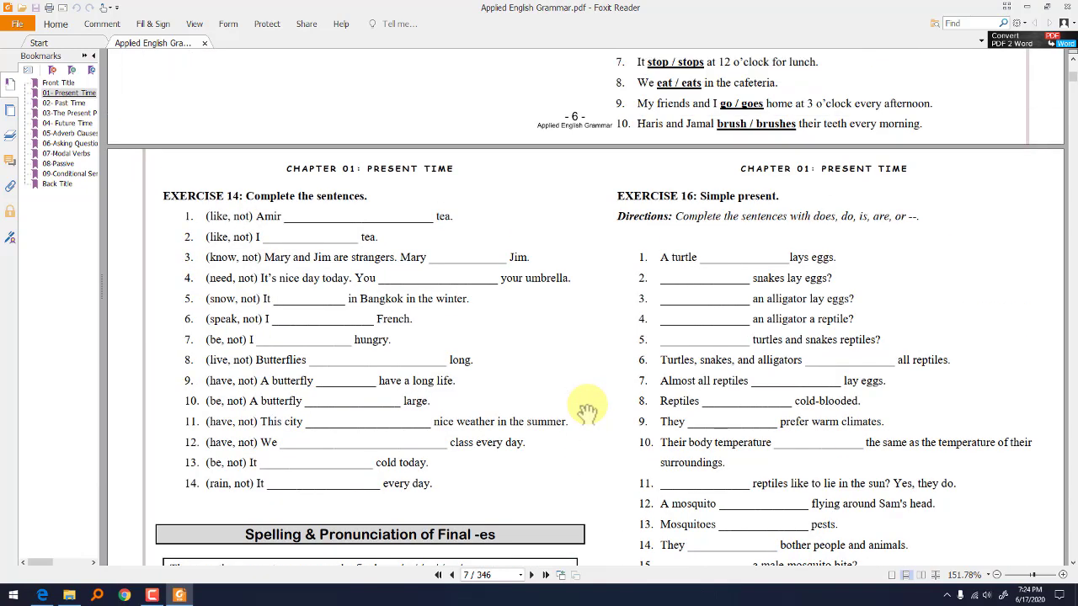
pyautogui.moveTo(687, 210)
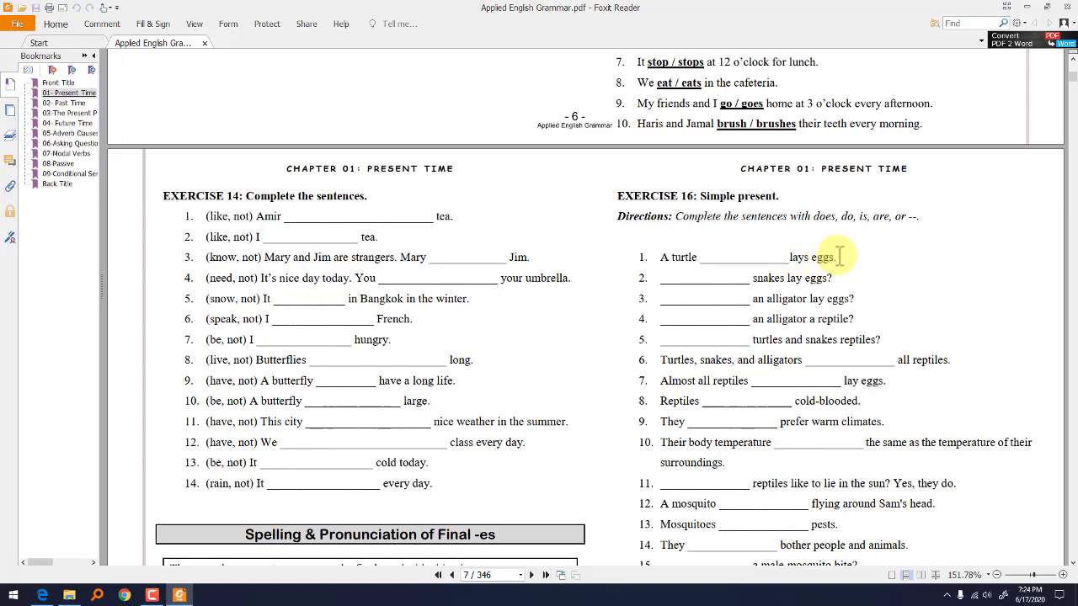
pyautogui.moveTo(872, 215)
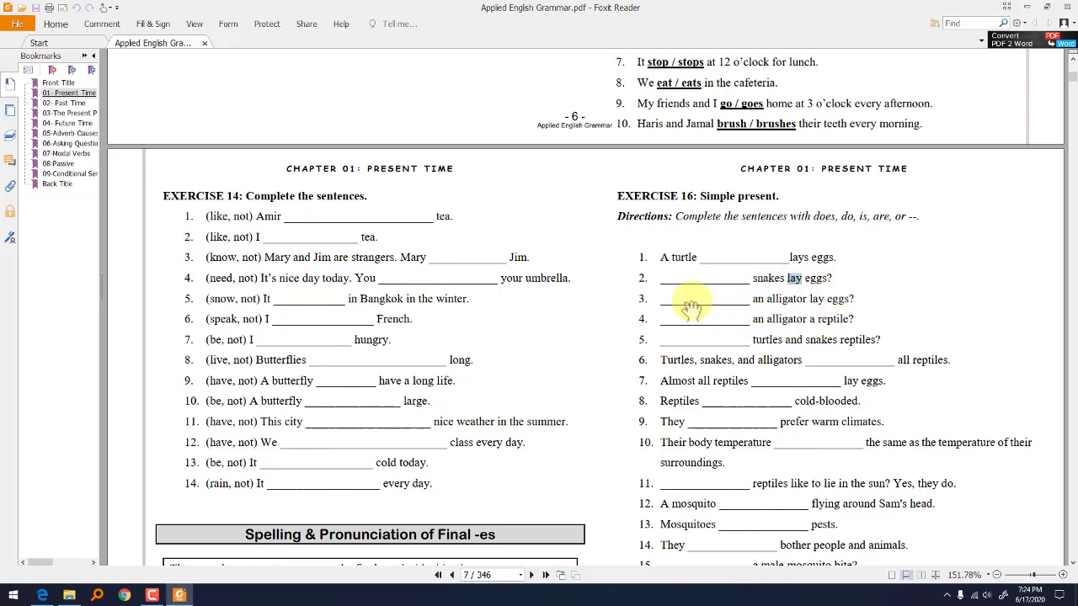
pyautogui.moveTo(791, 310)
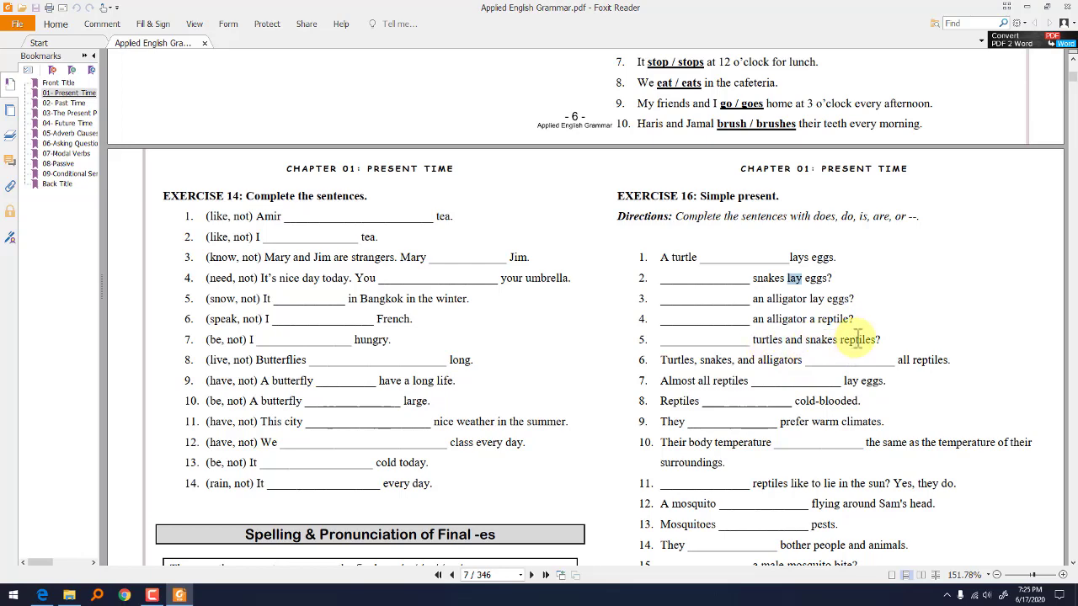
# Scroll to the last mosquito sentences, Exercise 16 items 26–29, at the page 7/8 boundary
pyautogui.scroll(-3)
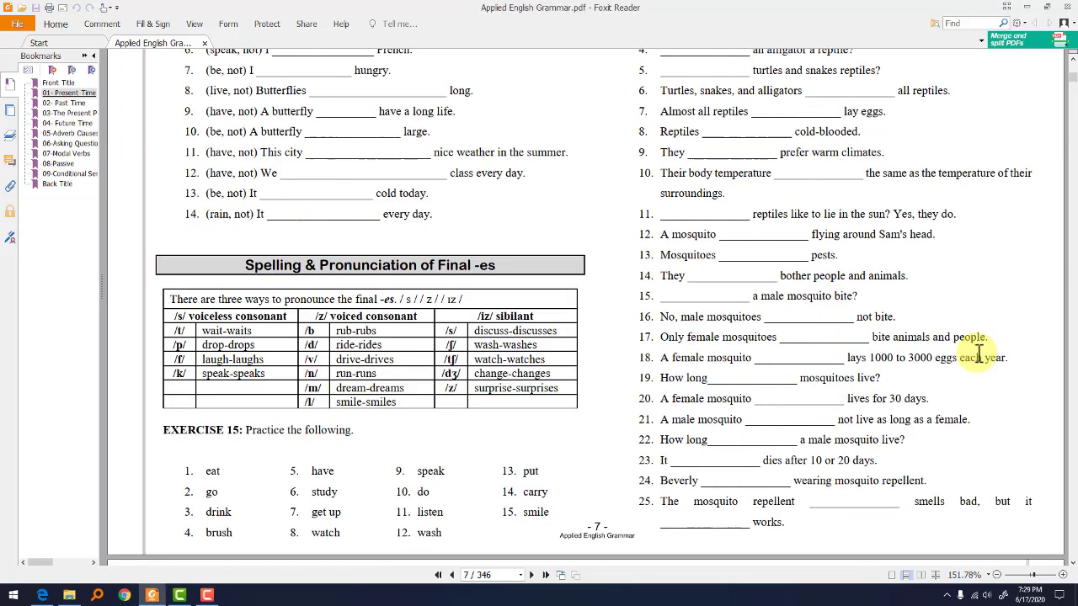
pyautogui.moveTo(794, 314)
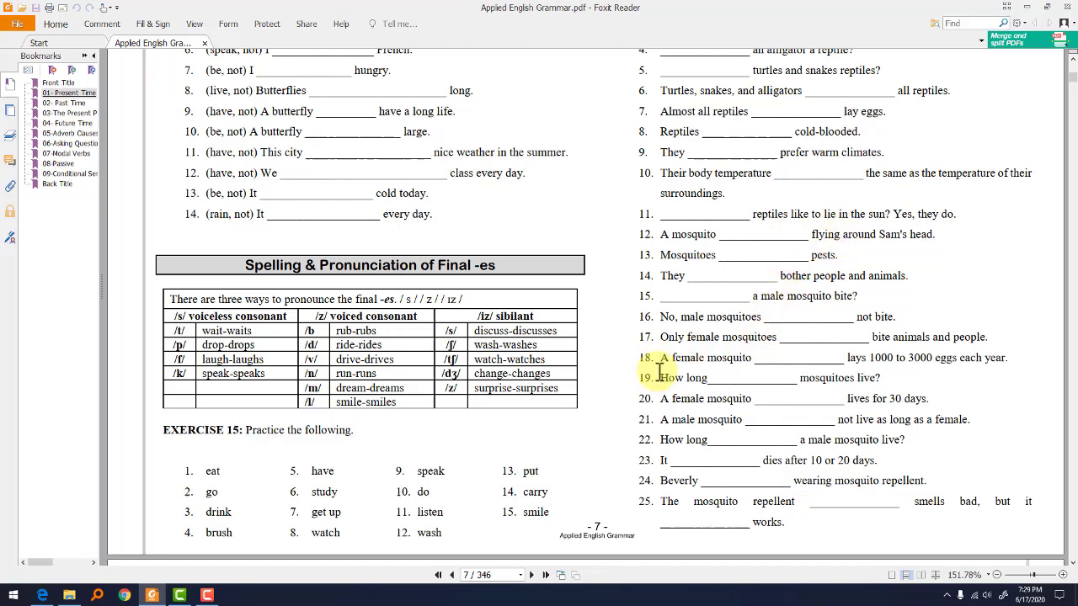
pyautogui.moveTo(737, 379)
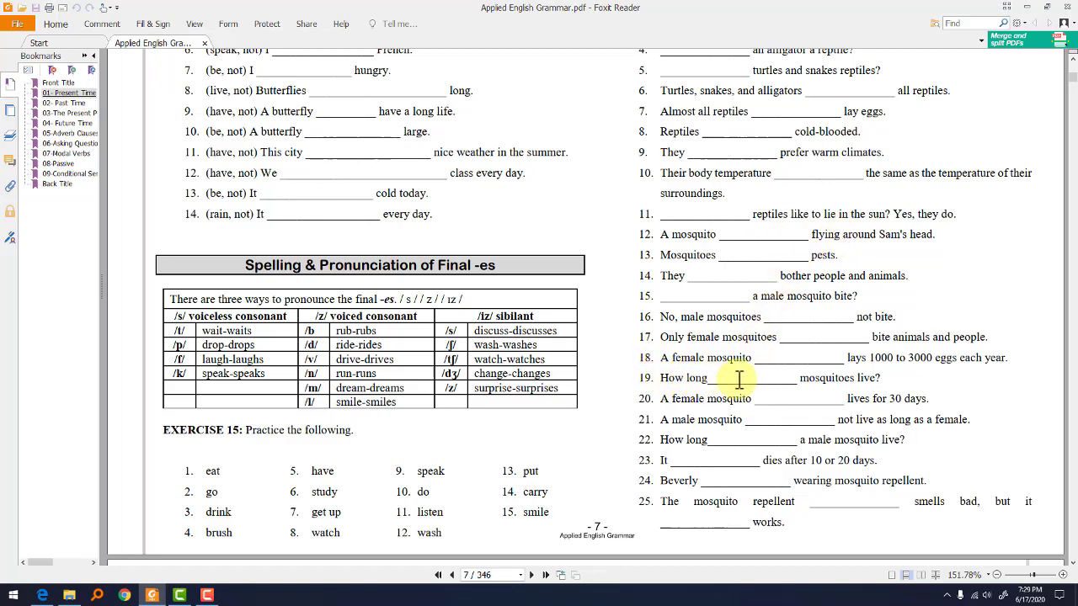
pyautogui.doubleClick(865, 377)
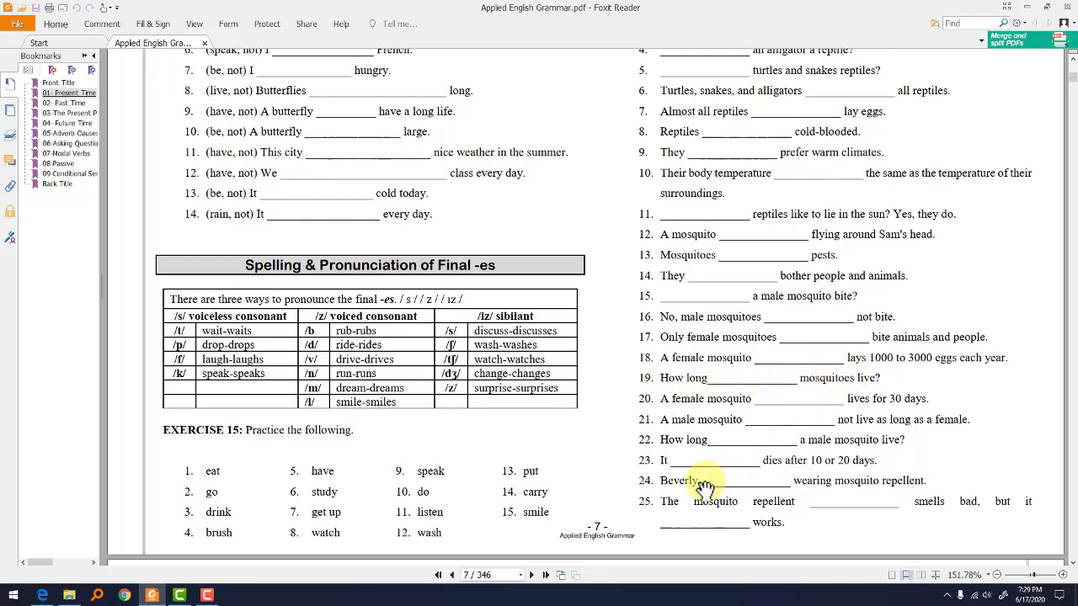
pyautogui.moveTo(699, 482)
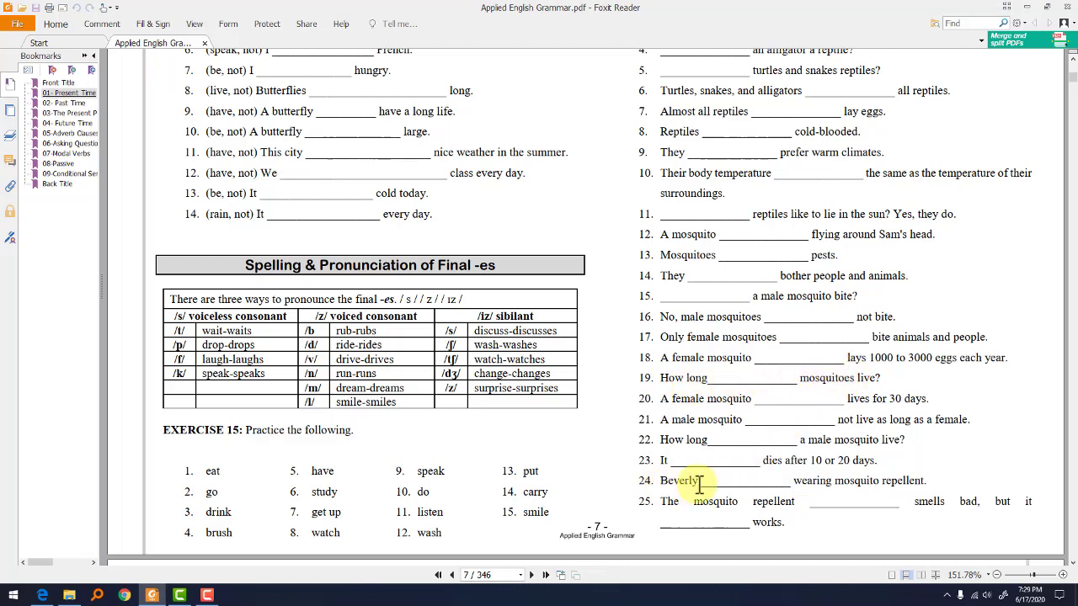
pyautogui.moveTo(850, 486)
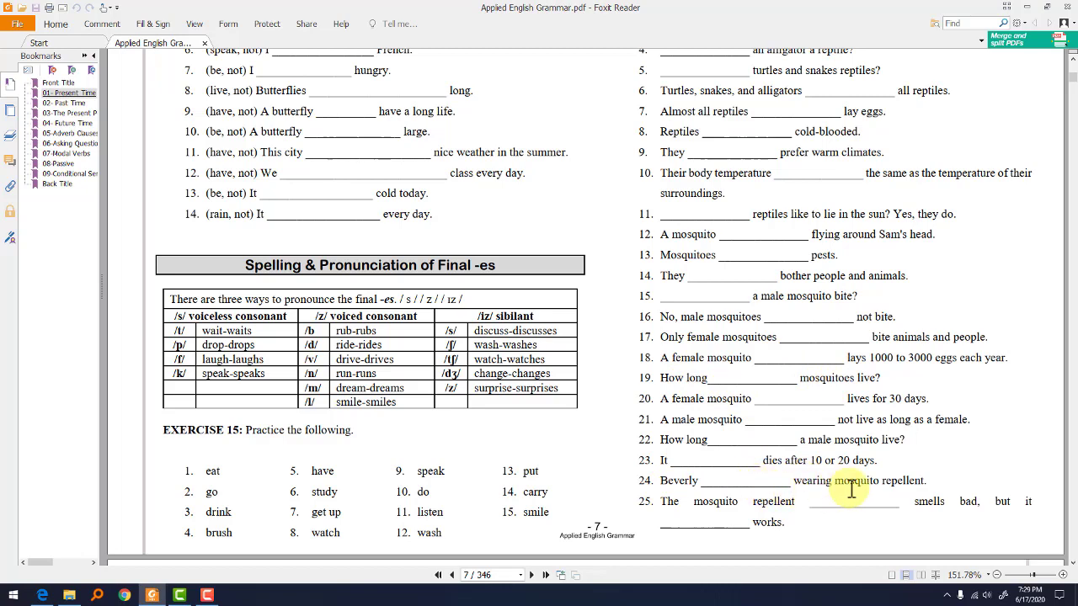
pyautogui.moveTo(794, 482)
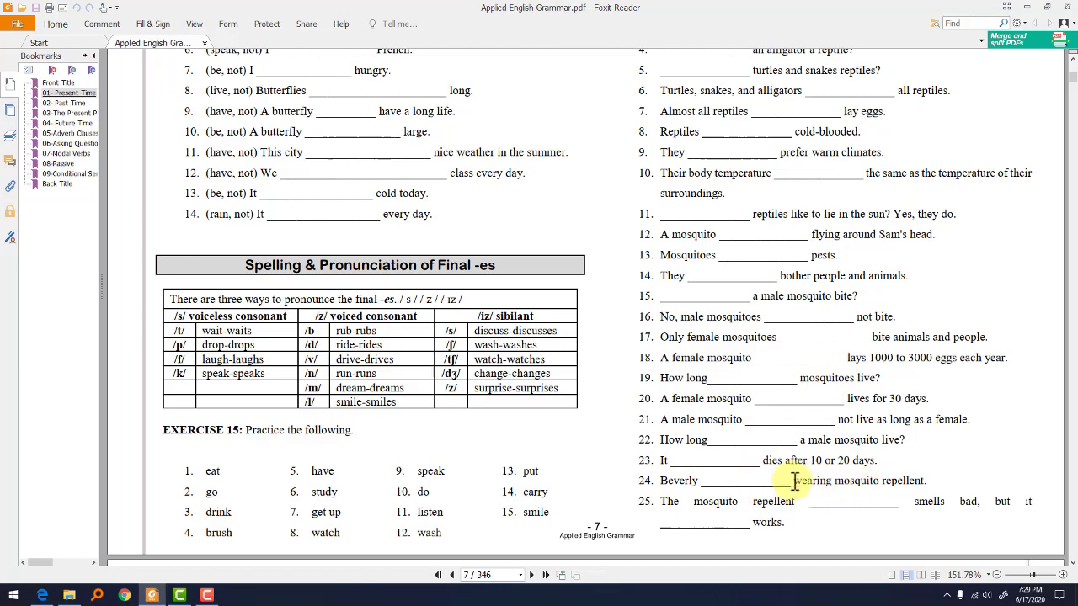
pyautogui.scroll(-3)
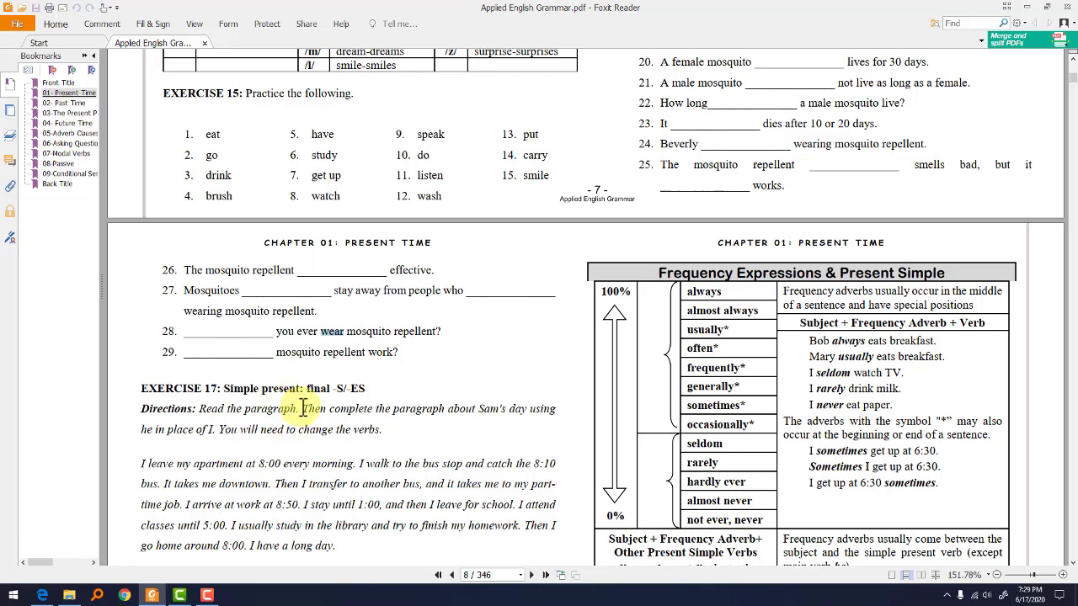
# Scroll onto page 8 so Exercise 17's Sam's Day paragraph is fully visible
pyautogui.scroll(-3)
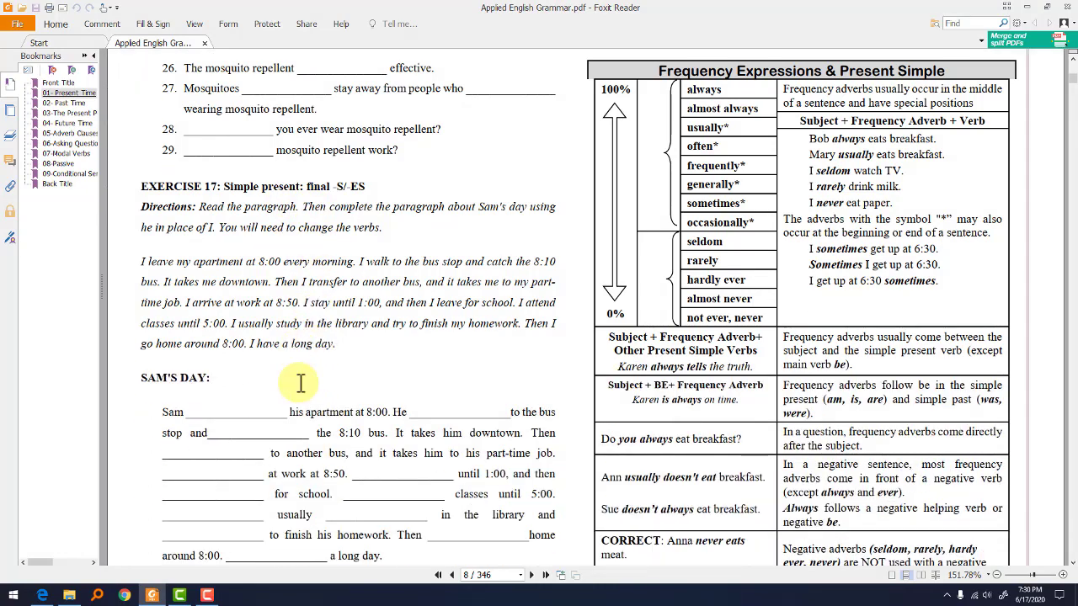
pyautogui.scroll(-3)
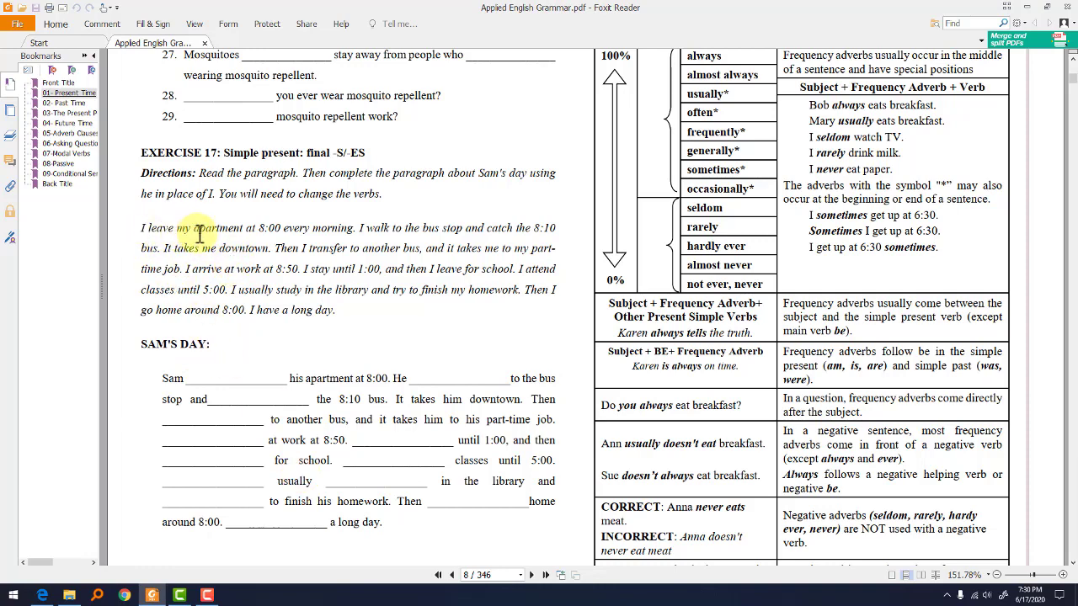
pyautogui.moveTo(357, 227)
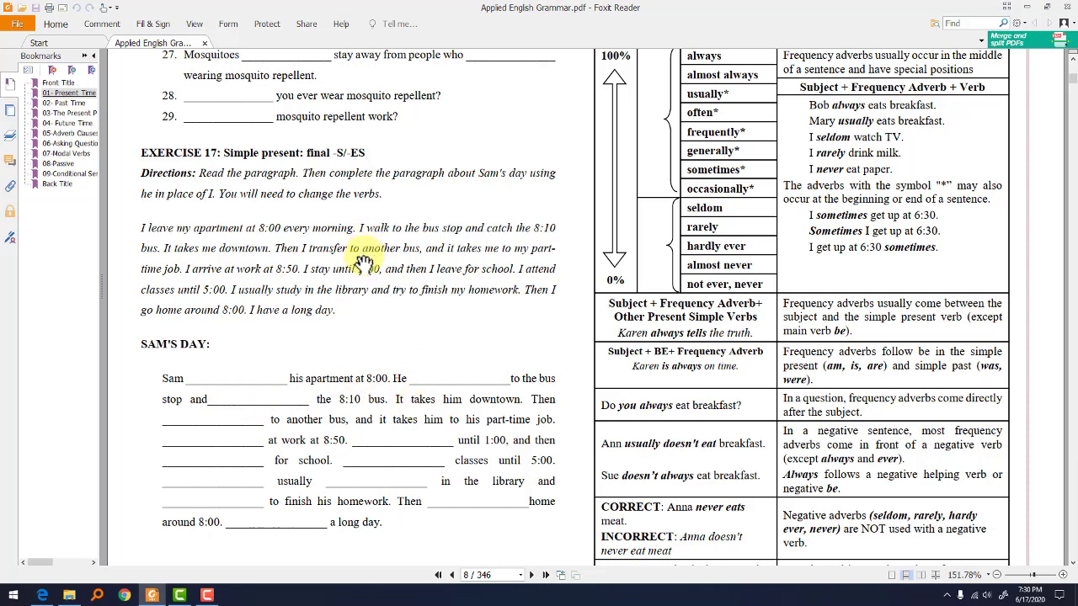
pyautogui.moveTo(536, 417)
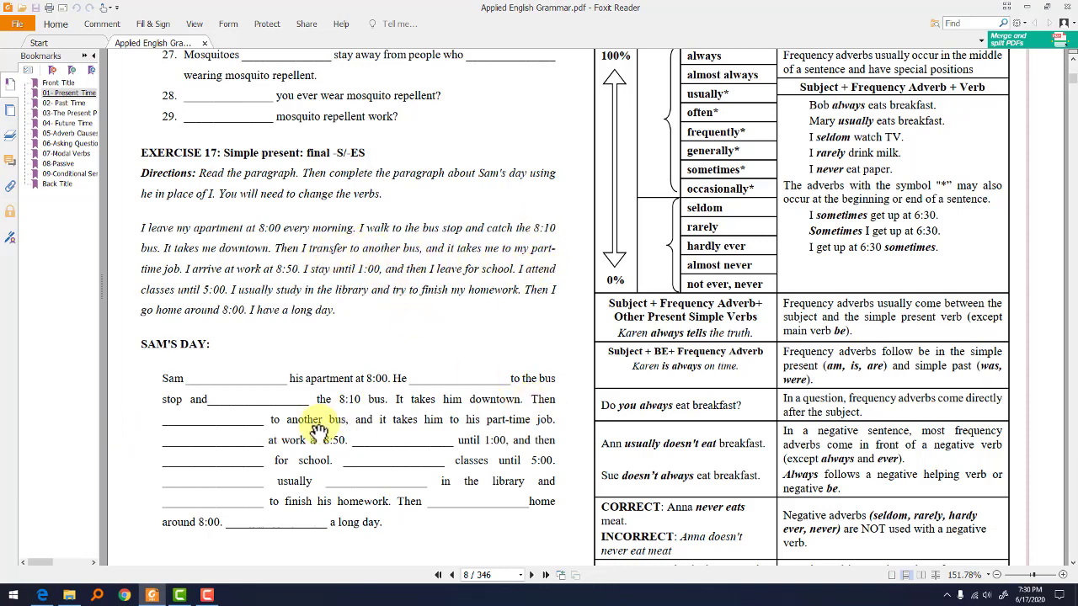
pyautogui.moveTo(391, 447)
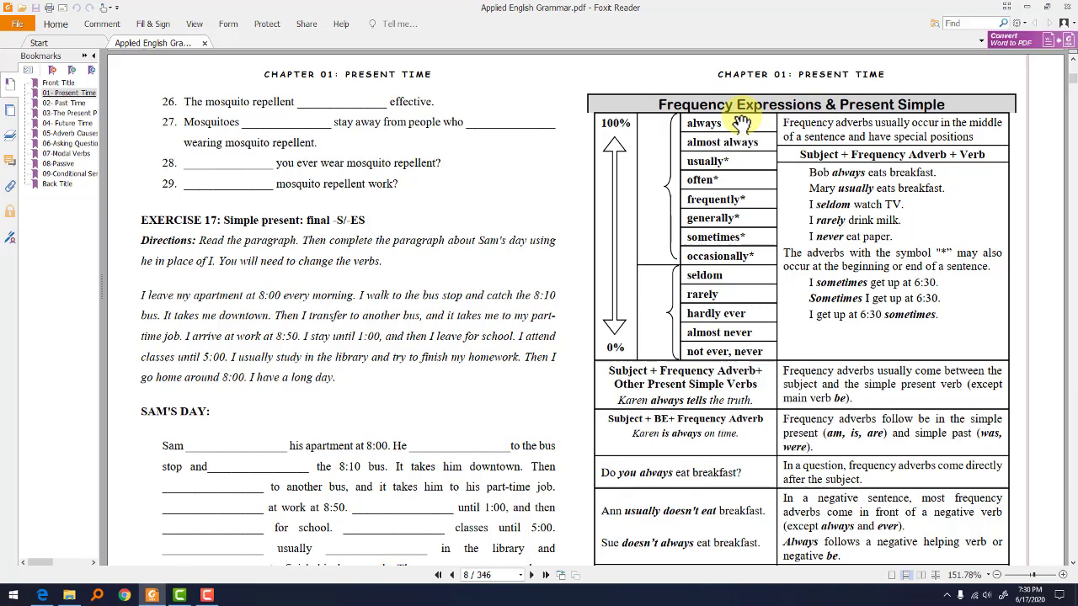
pyautogui.moveTo(795, 193)
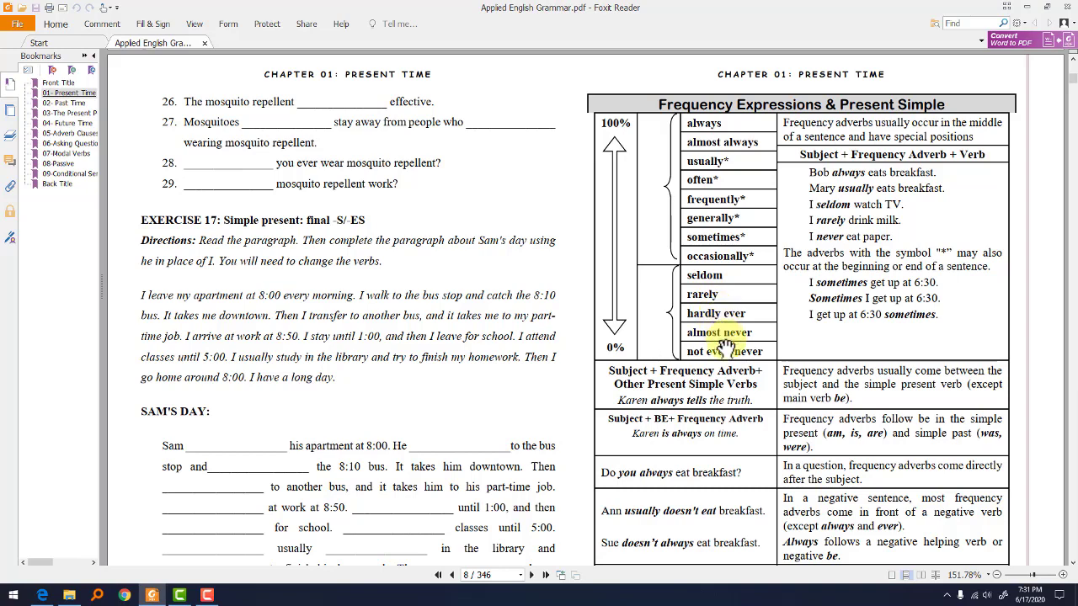
pyautogui.moveTo(623, 211)
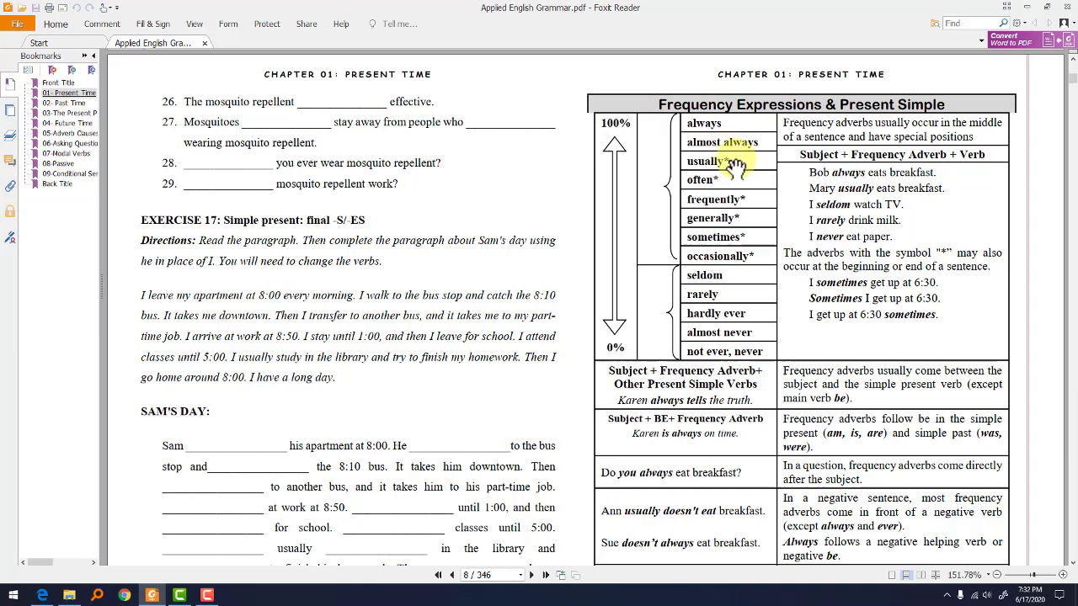
pyautogui.moveTo(761, 208)
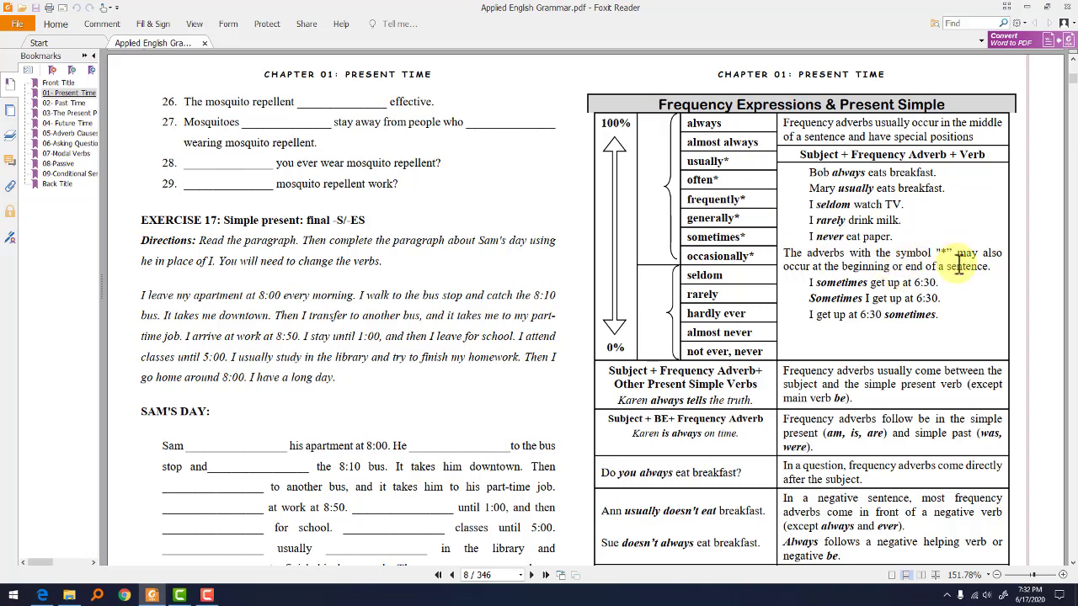
pyautogui.doubleClick(845, 300)
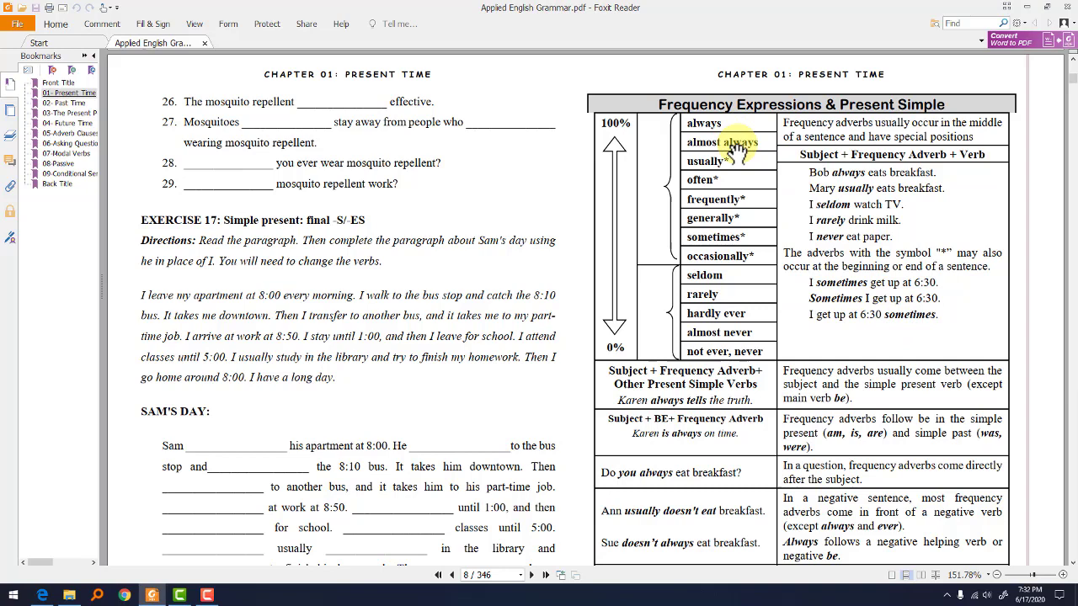
pyautogui.scroll(-3)
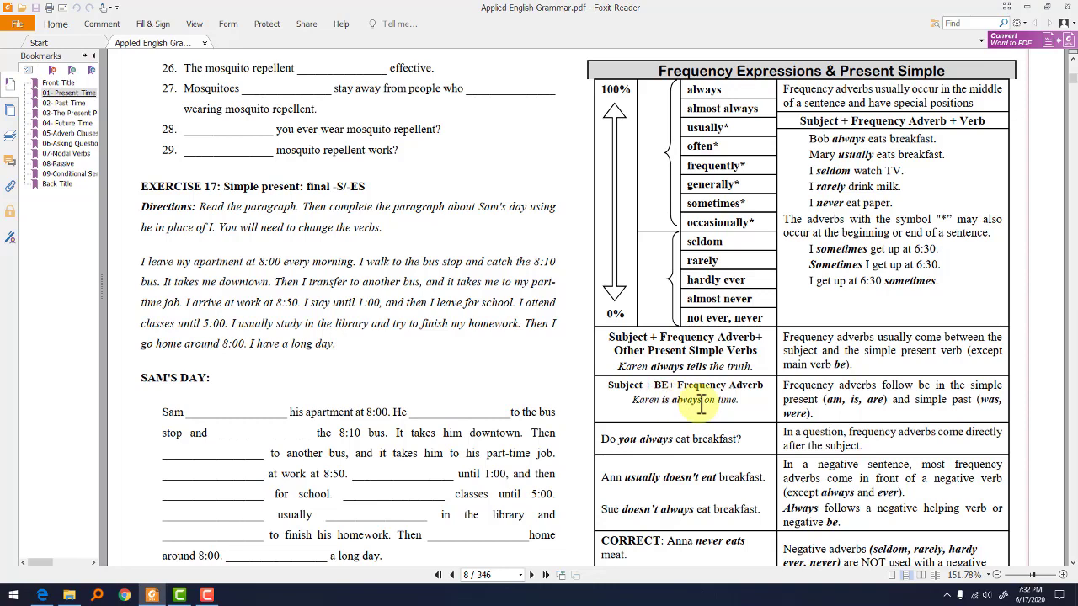
# Scroll to the bottom of page 8, past the negative adverbs and 'ever' rows, onto page 9
pyautogui.scroll(-3)
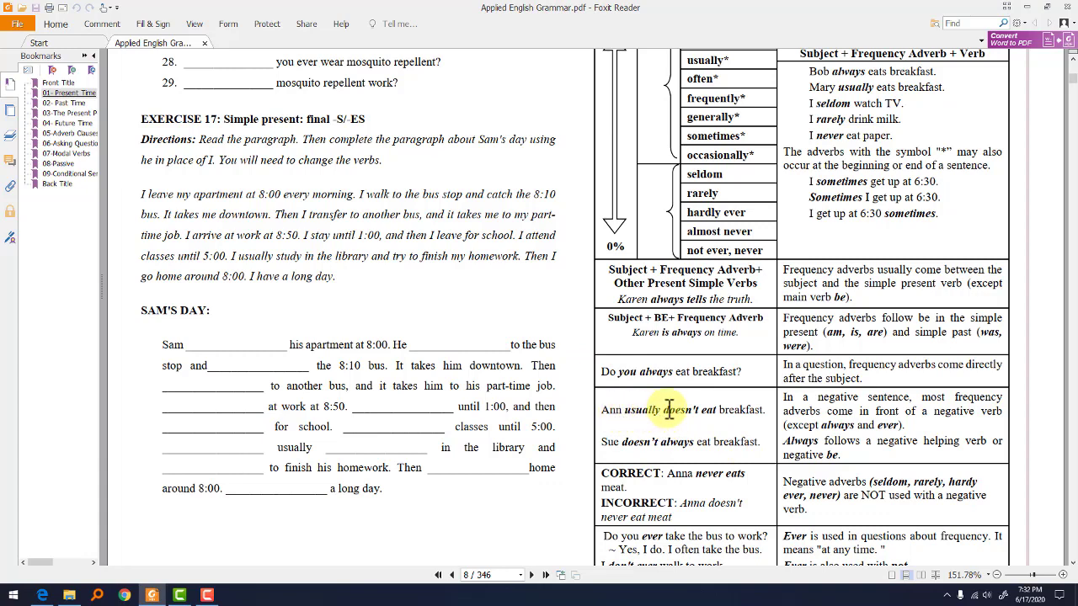
pyautogui.moveTo(744, 417)
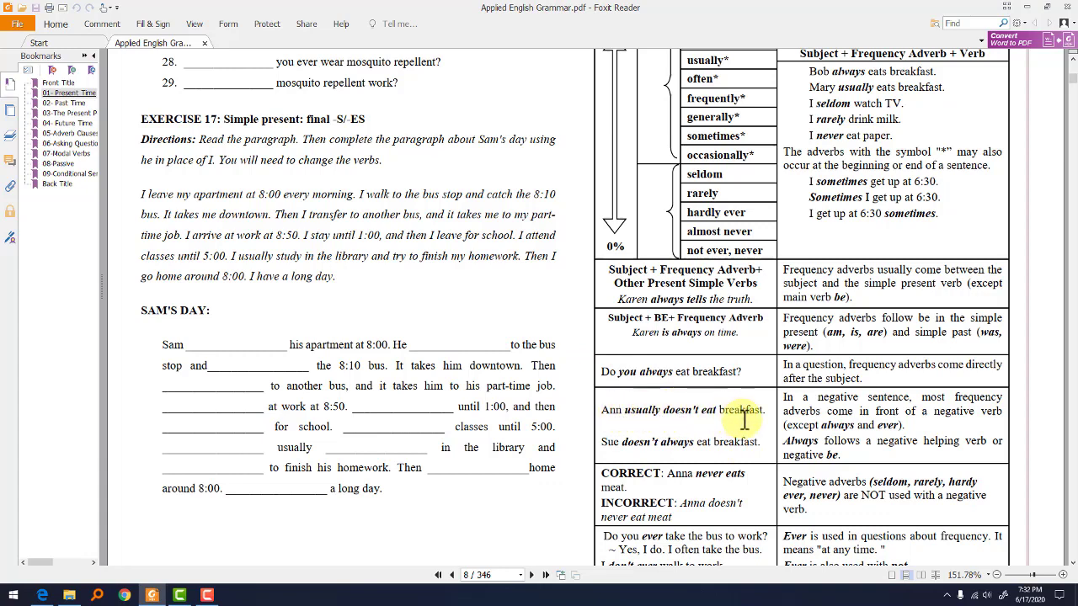
pyautogui.scroll(-3)
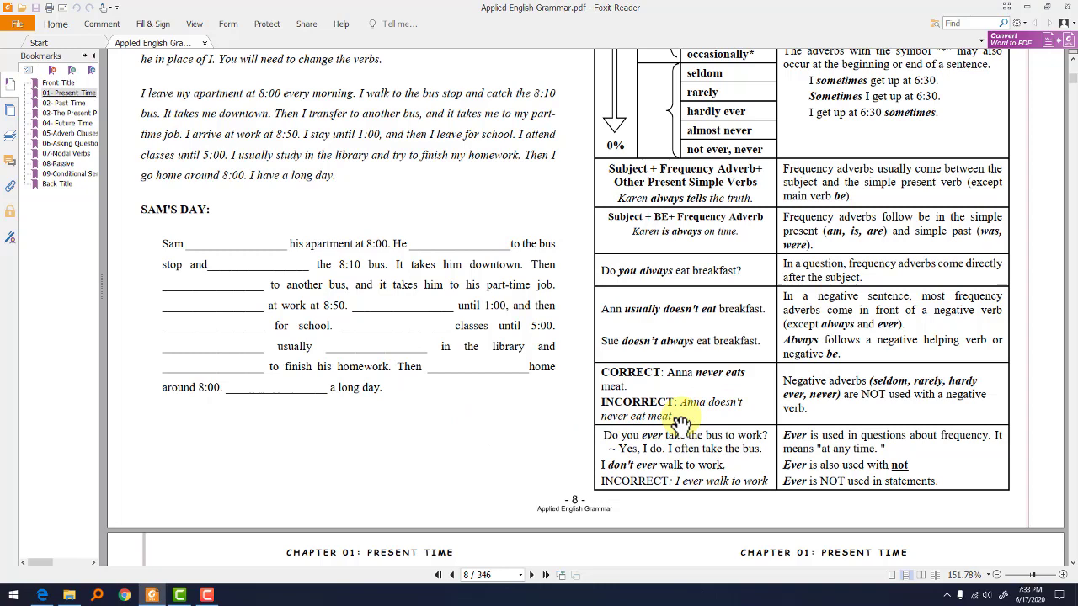
pyautogui.scroll(-3)
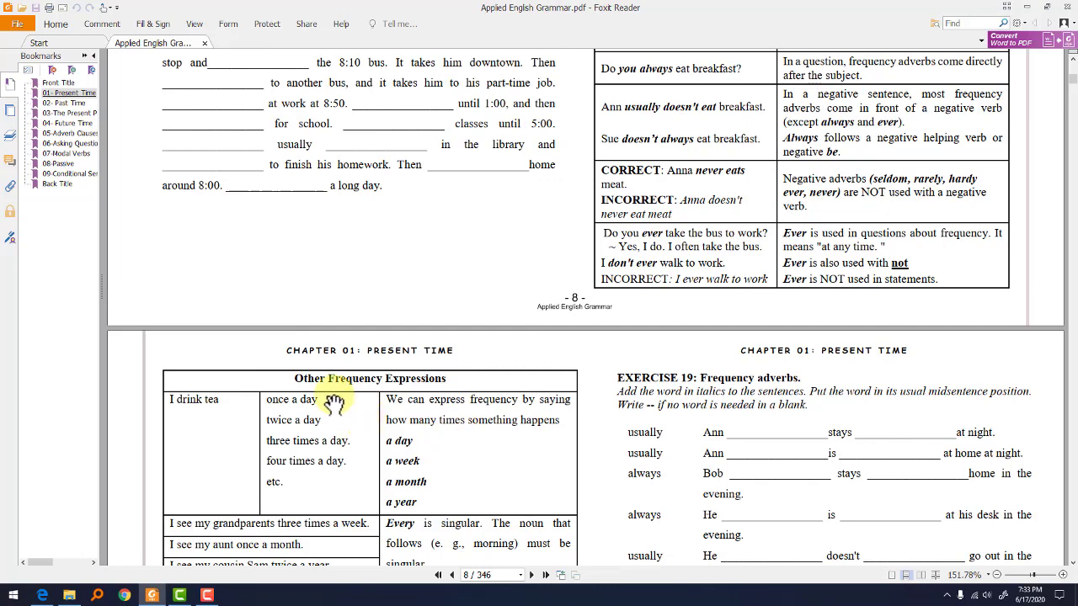
# Scroll down page 9 to the Other Frequency Expressions table and the Exercise 18 sentences
pyautogui.scroll(-3)
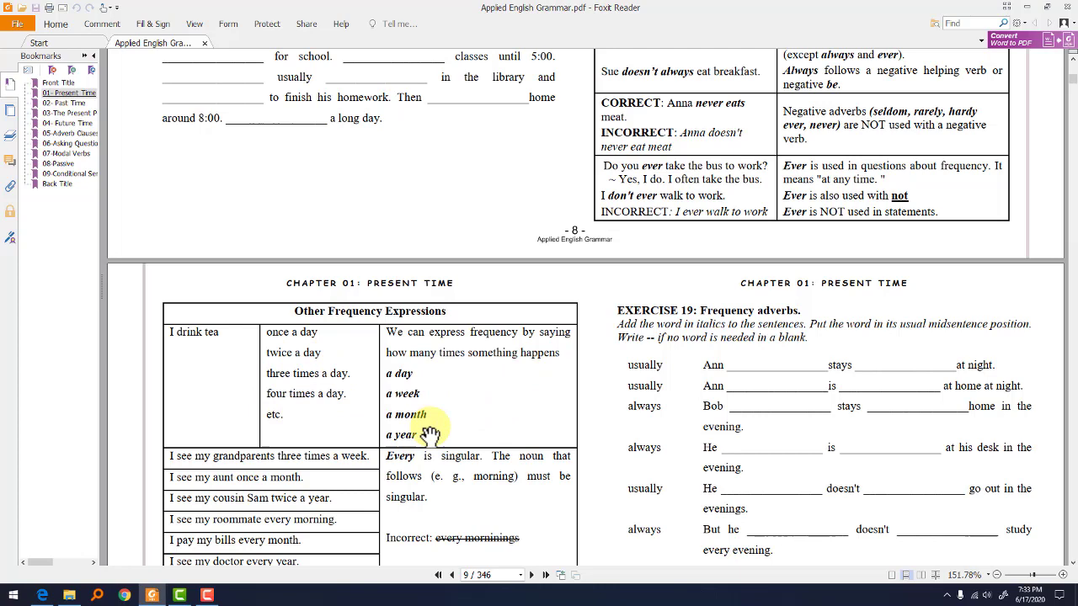
pyautogui.moveTo(413, 417)
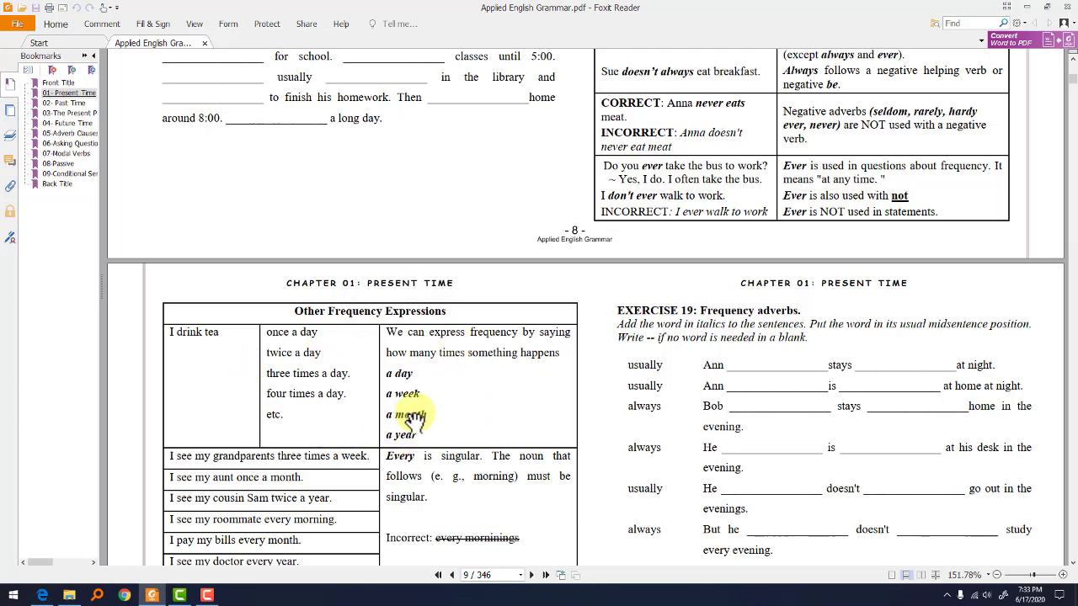
pyautogui.scroll(-3)
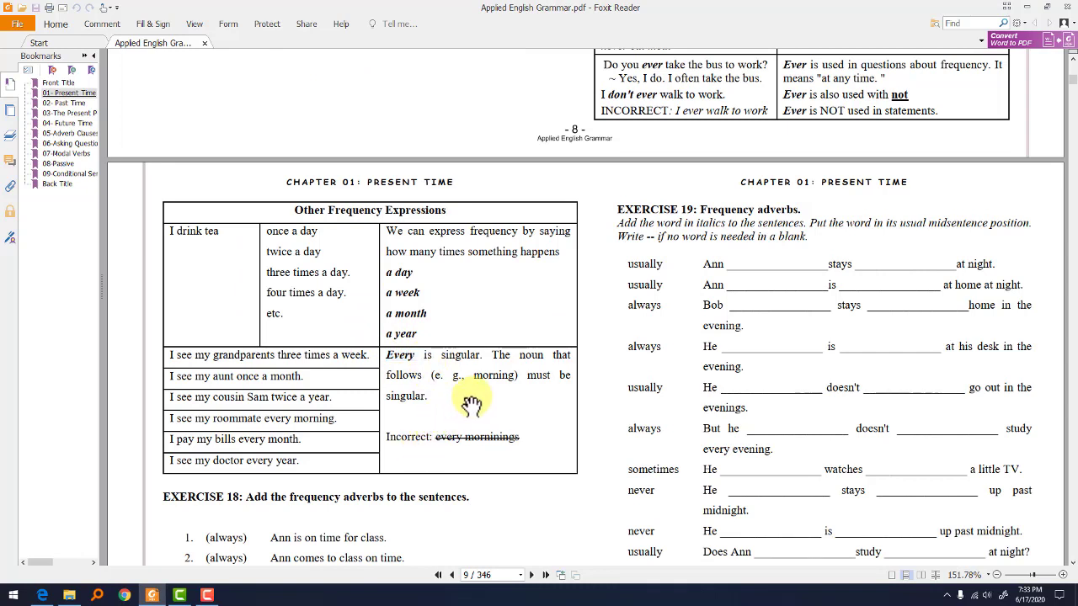
pyautogui.moveTo(455, 384)
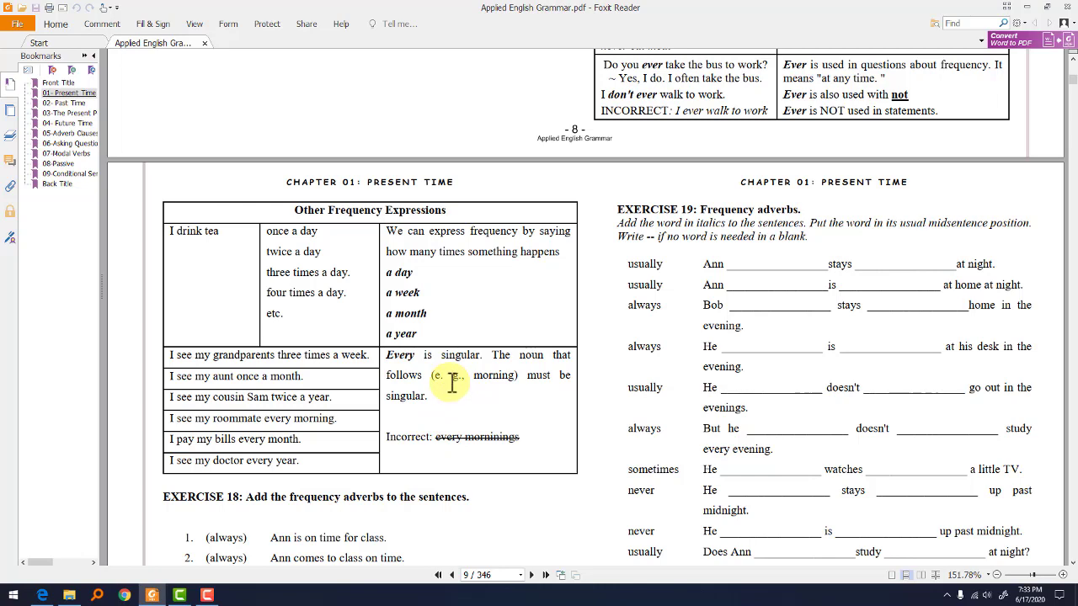
pyautogui.scroll(-3)
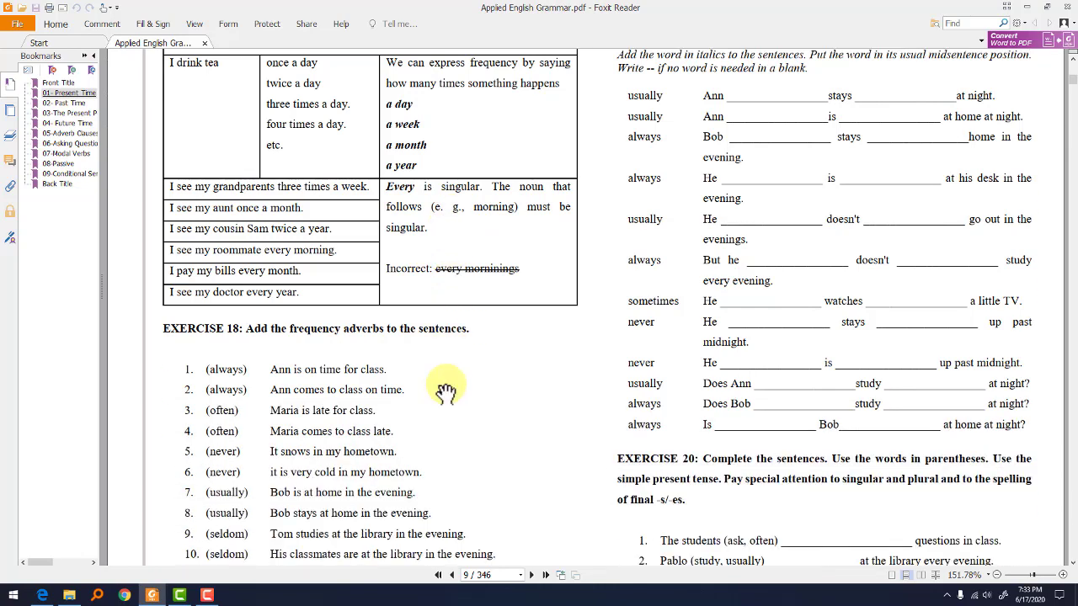
# Scroll until all fourteen Exercise 18 sentences show beside Exercise 20 items 1–4
pyautogui.scroll(-3)
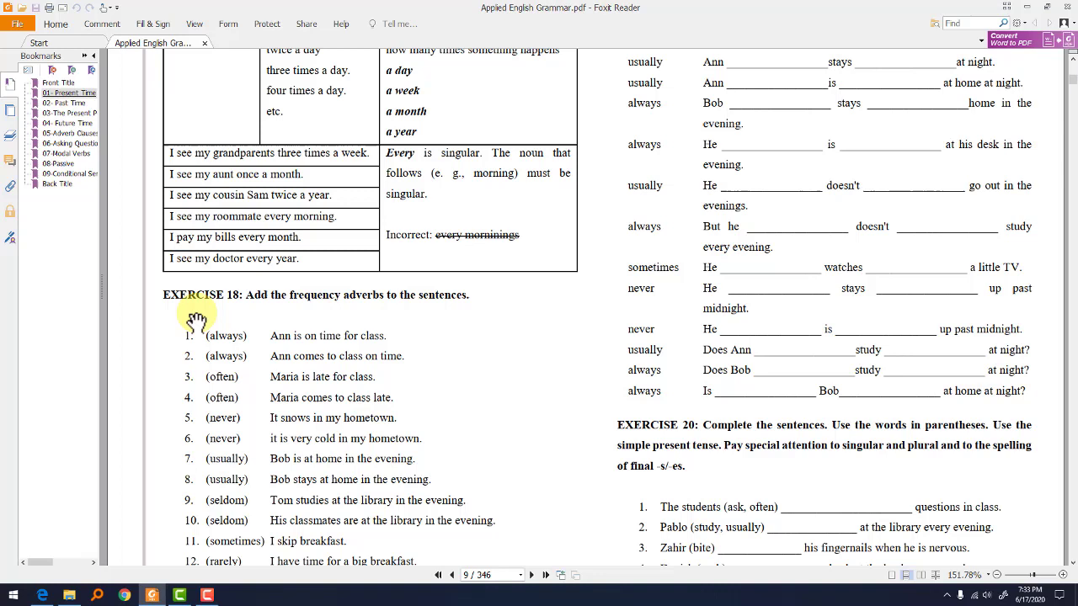
pyautogui.moveTo(377, 337)
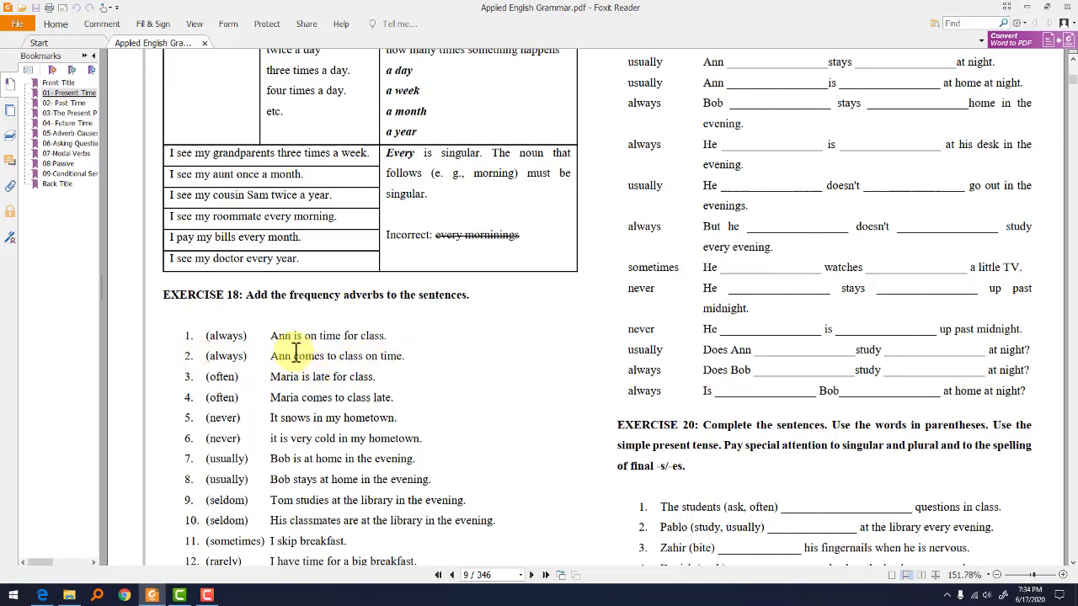
pyautogui.scroll(-3)
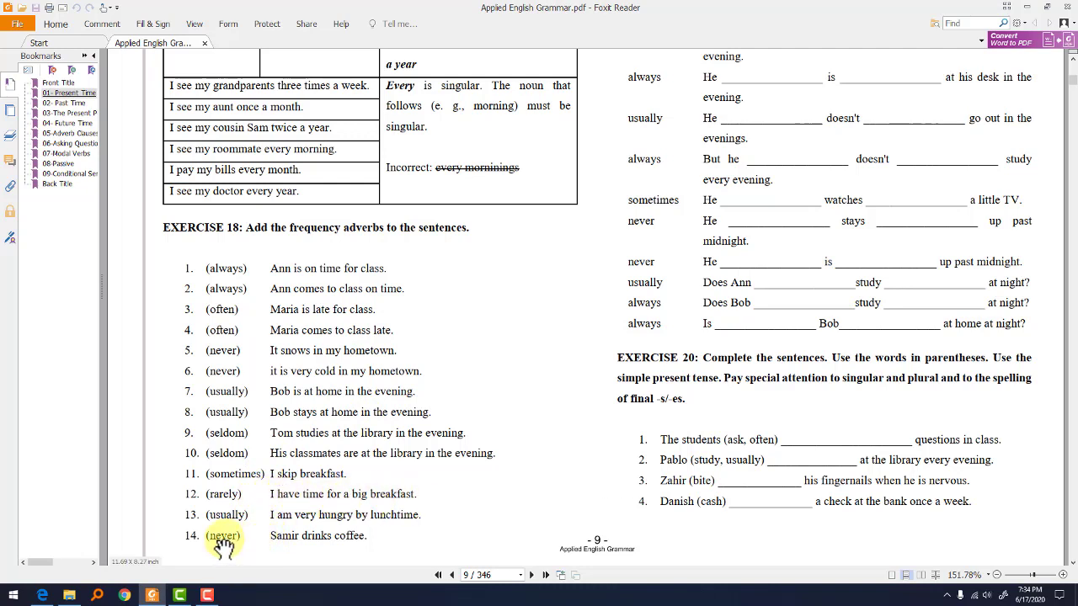
pyautogui.moveTo(318, 539)
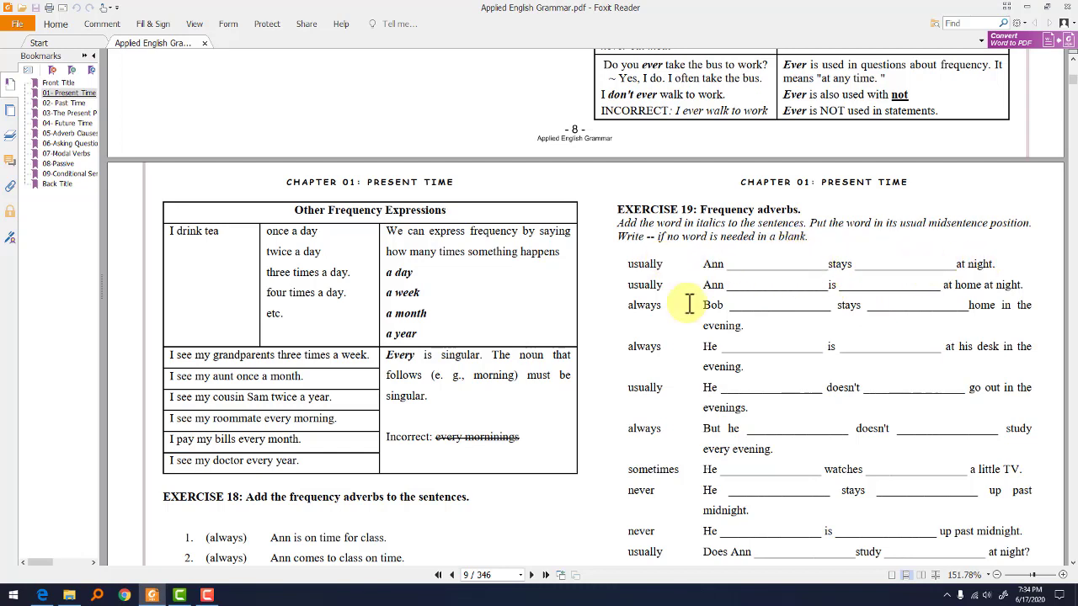
pyautogui.moveTo(787, 286)
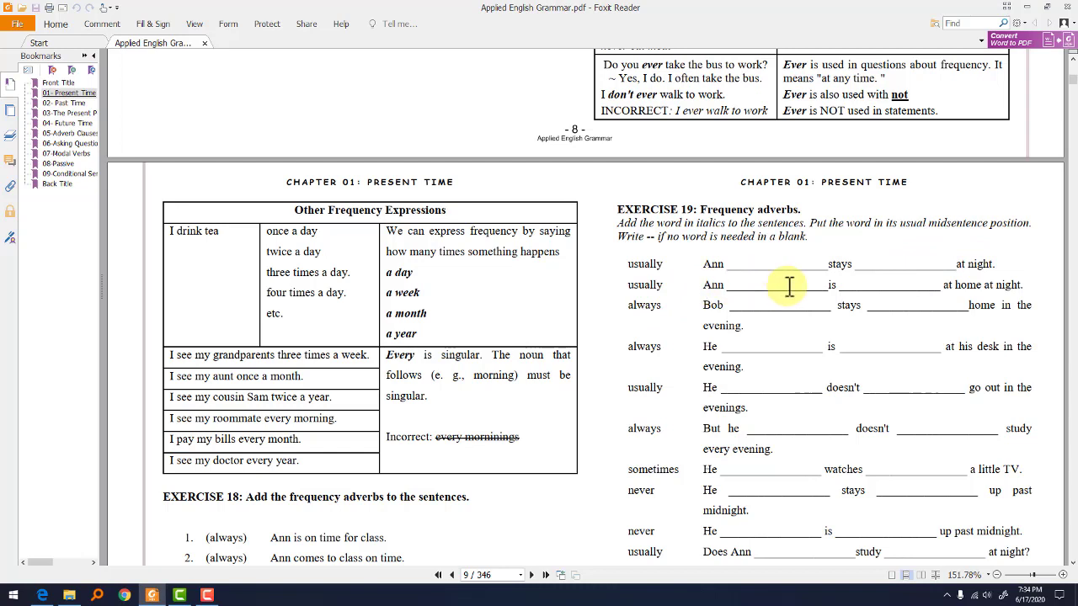
pyautogui.moveTo(1030, 282)
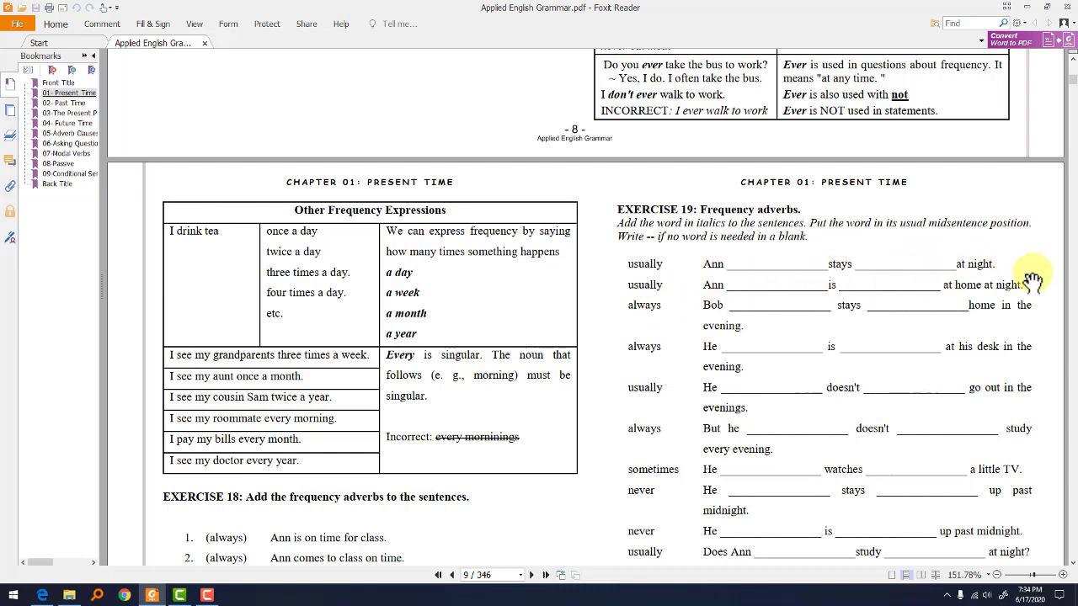
pyautogui.moveTo(732, 345)
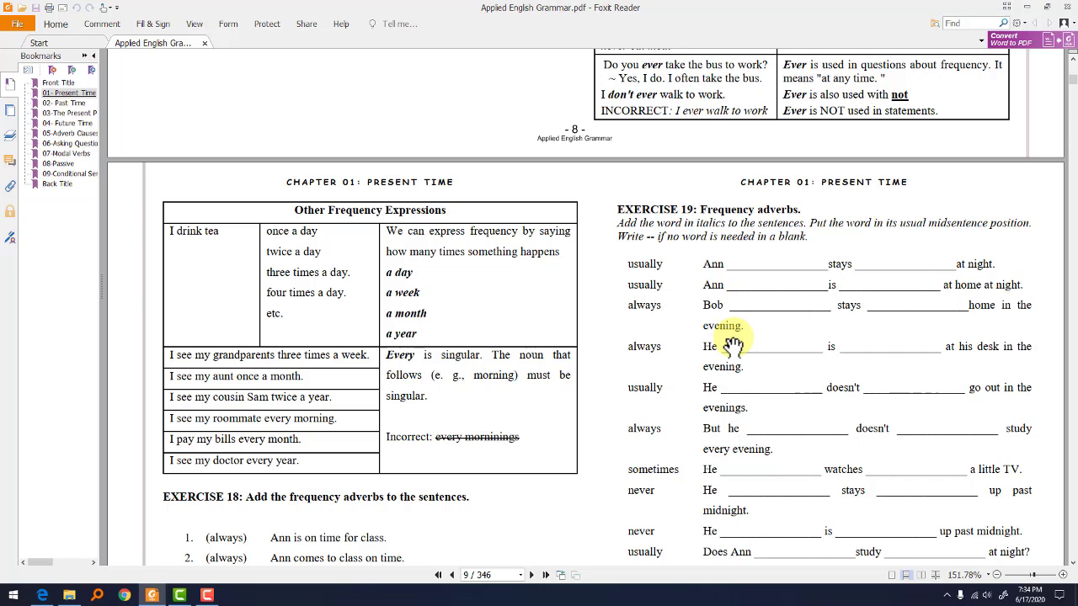
pyautogui.moveTo(876, 277)
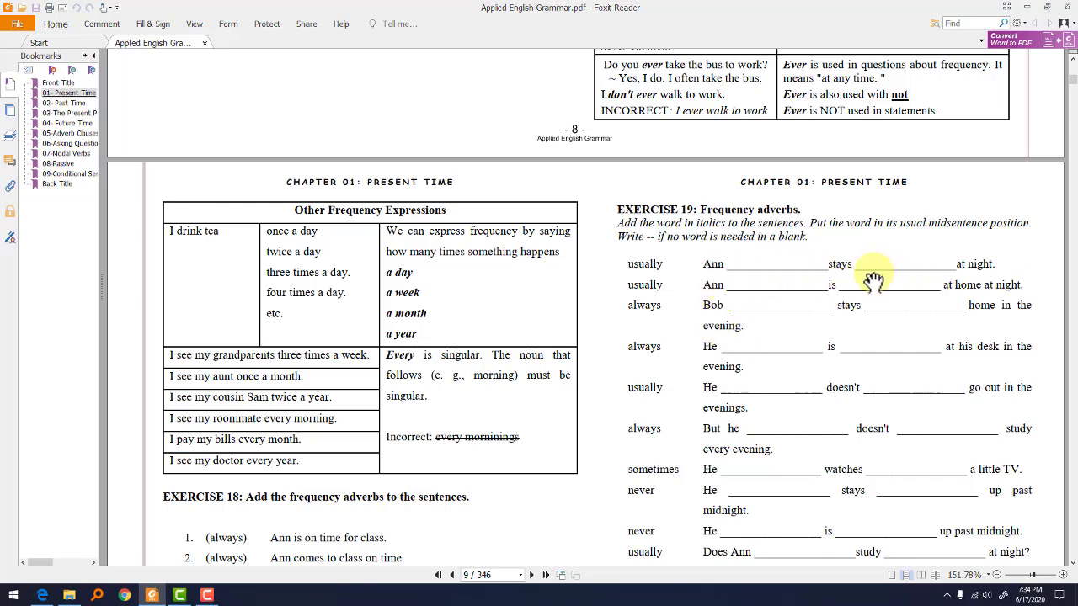
pyautogui.moveTo(740, 323)
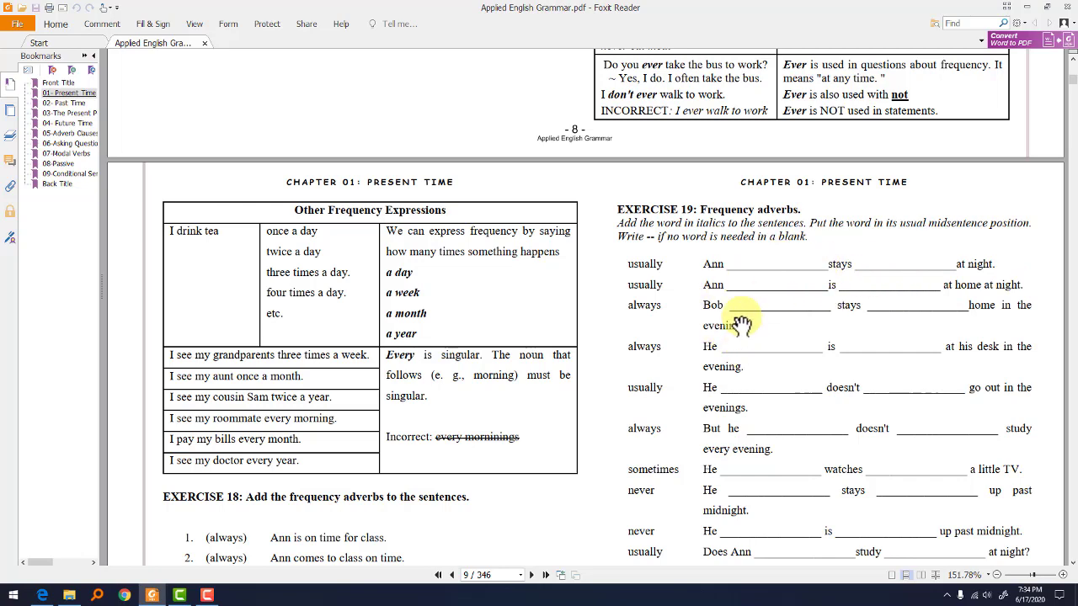
pyautogui.scroll(-3)
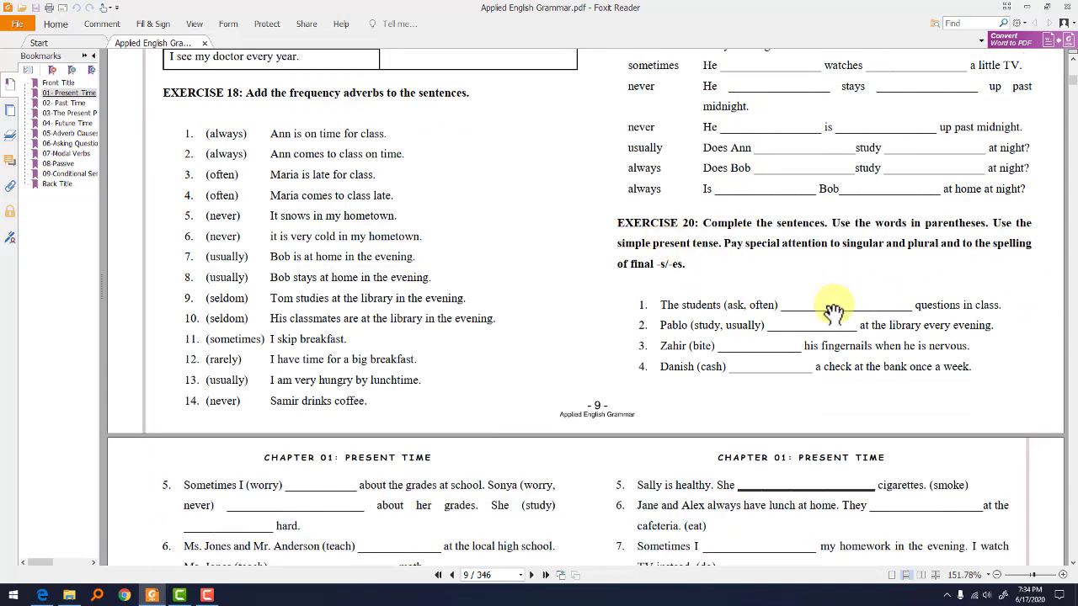
pyautogui.scroll(-3)
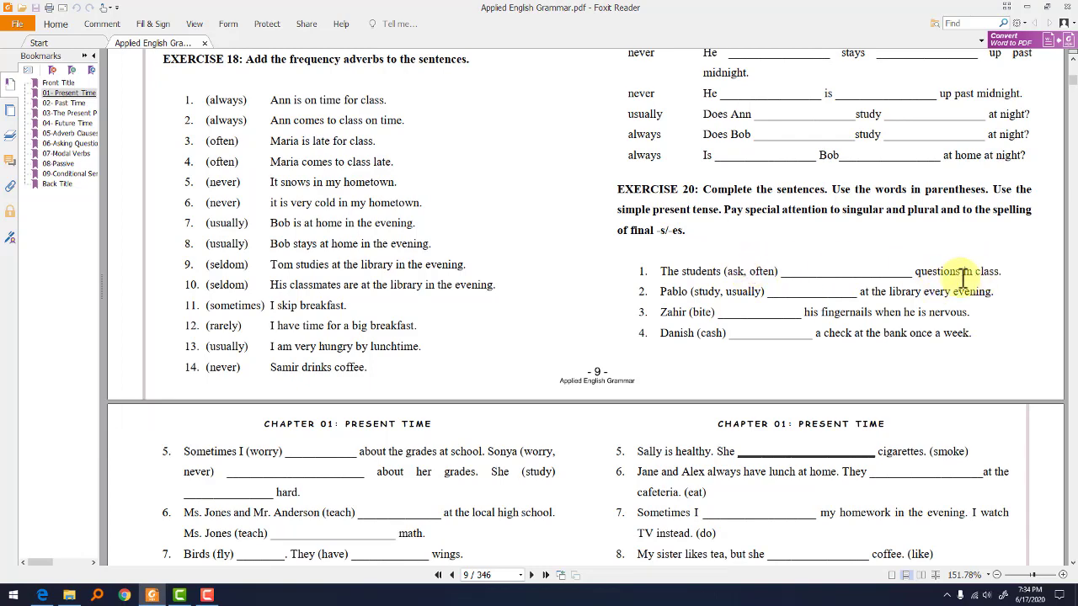
# Scroll onto page 10 to Exercise 20 through item 12, Exercise 21's negatives and Exercise 22's conversations
pyautogui.scroll(-3)
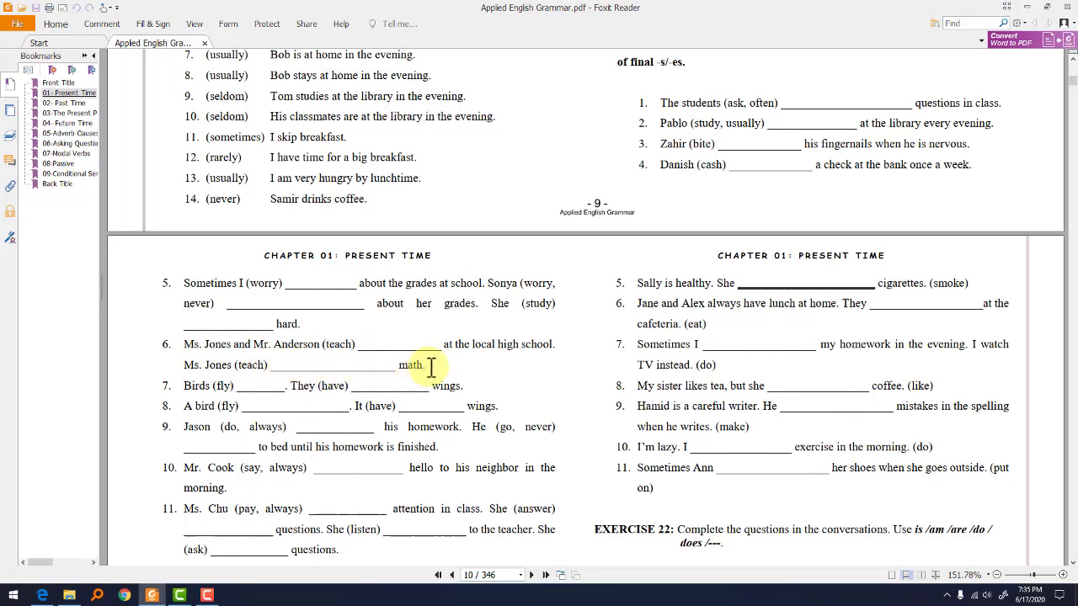
pyautogui.scroll(-3)
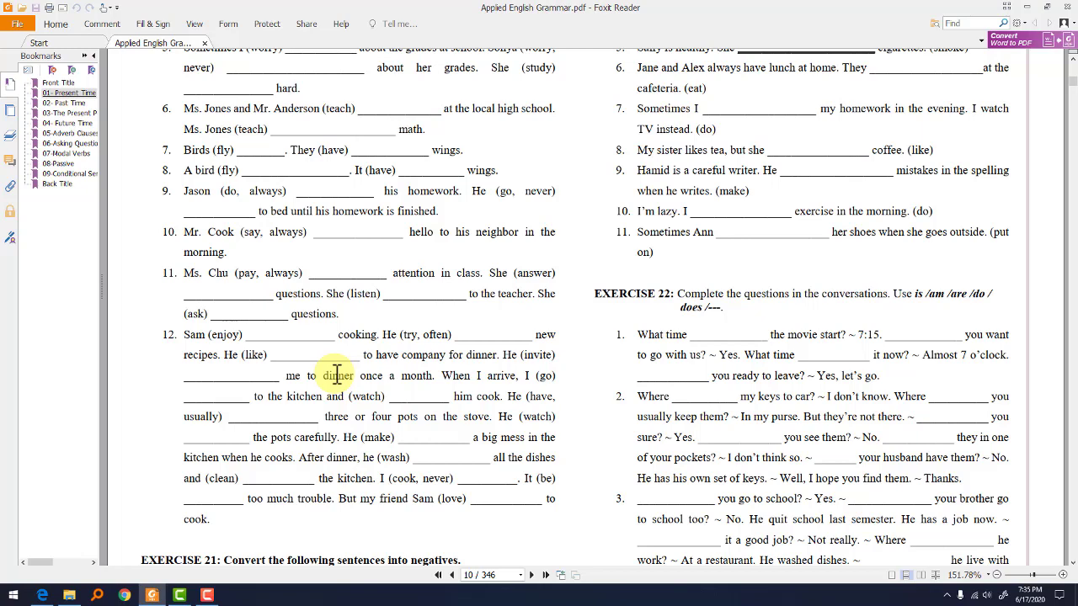
pyautogui.moveTo(337, 374)
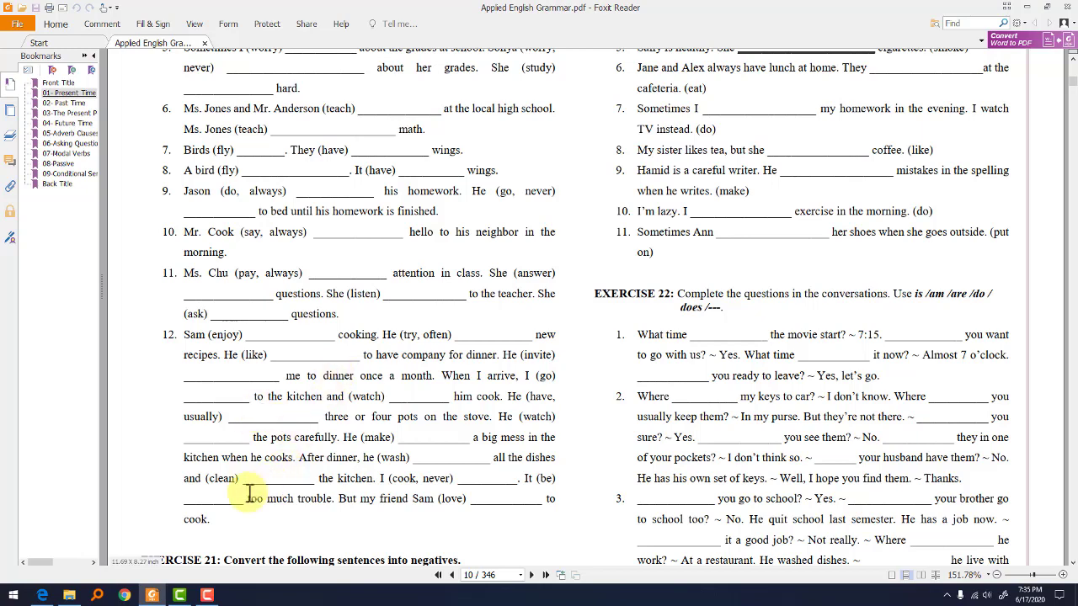
pyautogui.moveTo(485, 480)
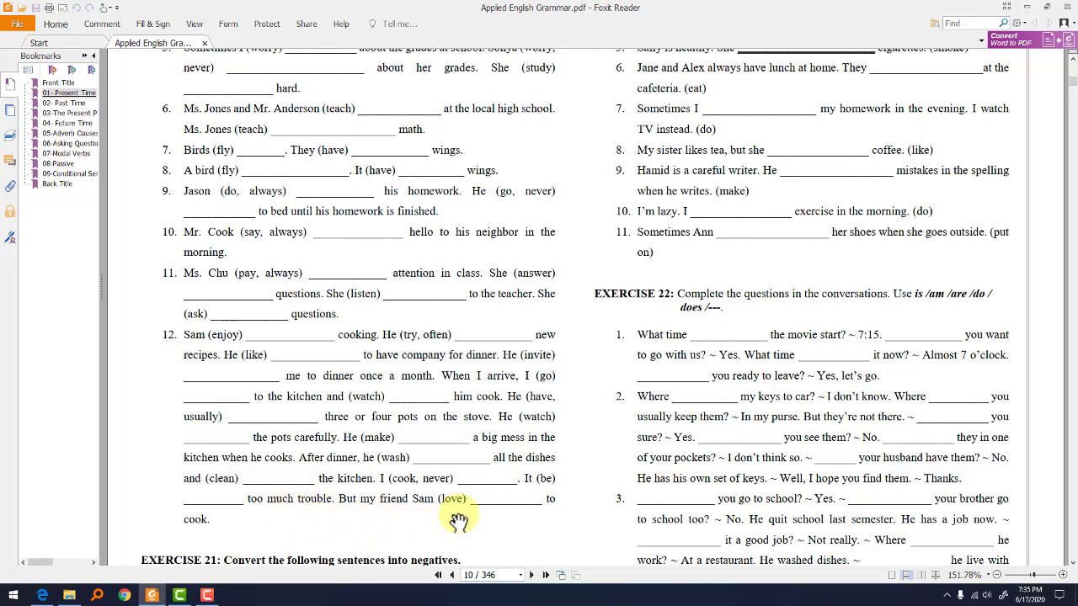
pyautogui.scroll(-3)
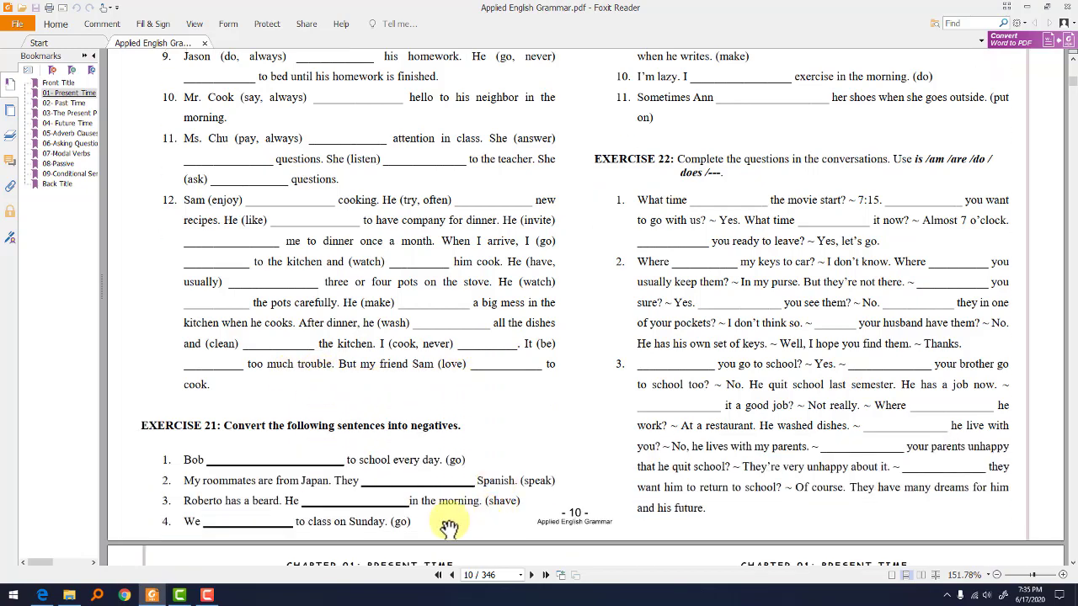
pyautogui.moveTo(337, 424)
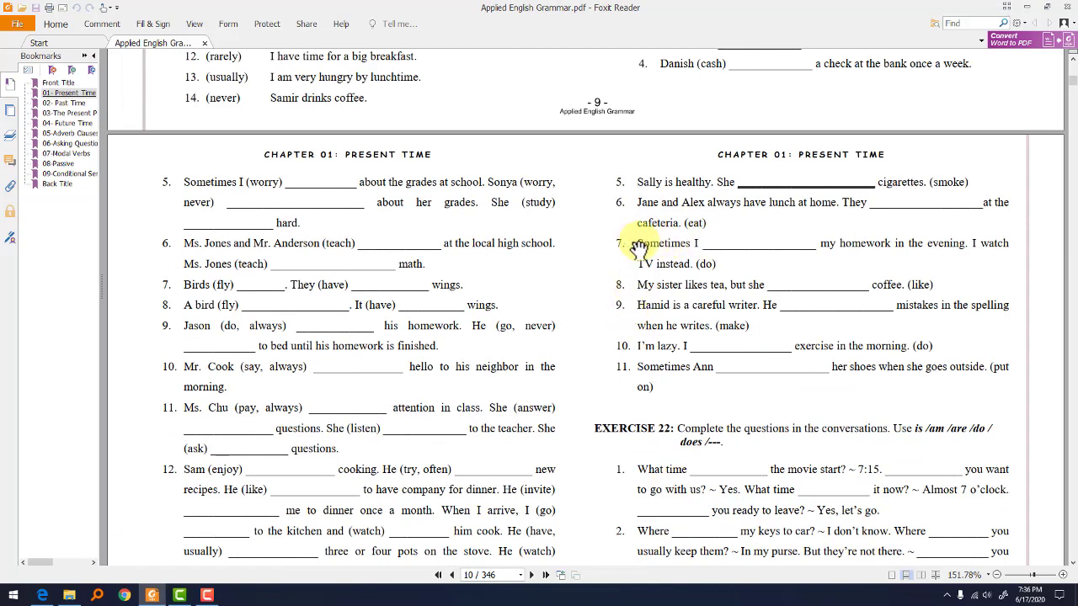
pyautogui.moveTo(716, 256)
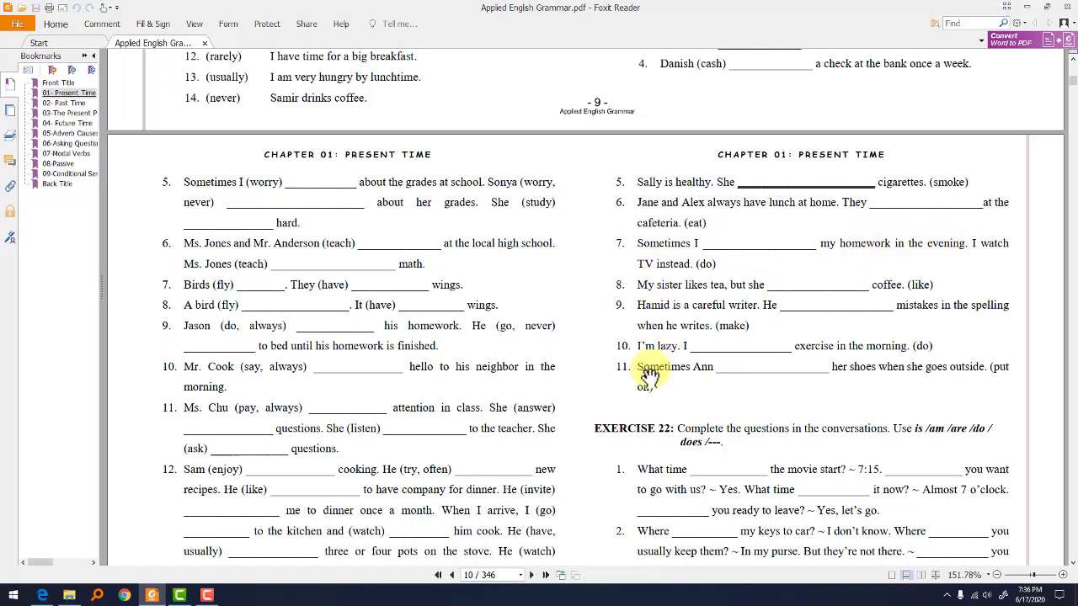
pyautogui.moveTo(778, 374)
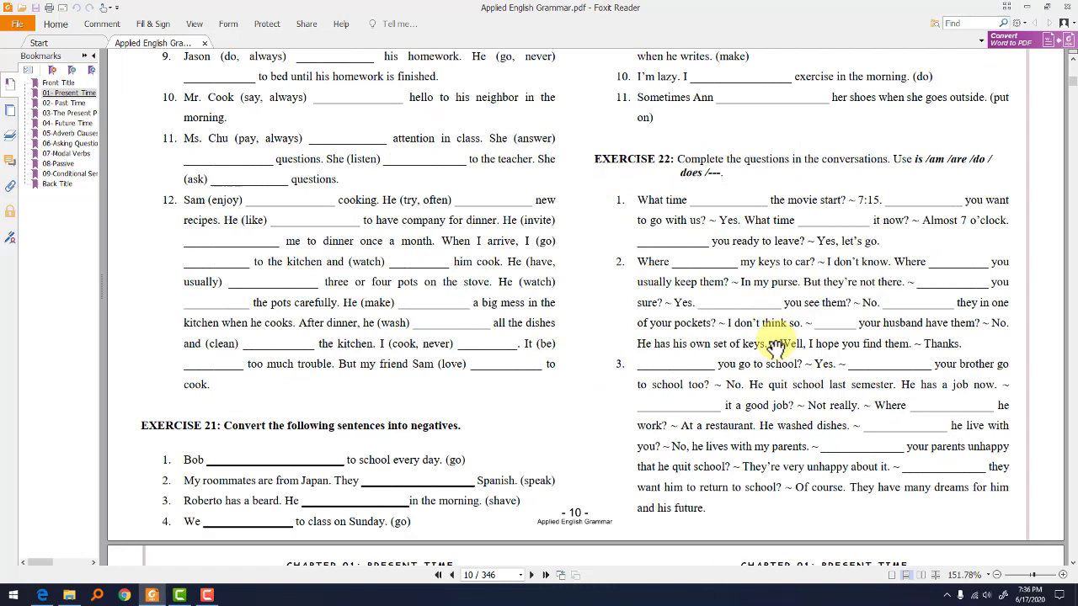
pyautogui.moveTo(639, 266)
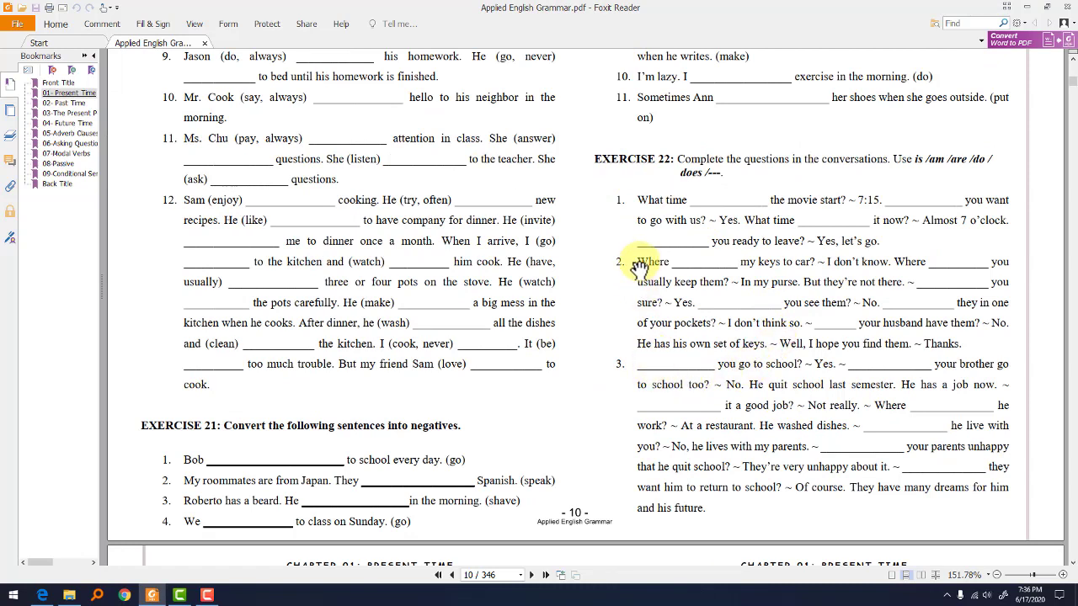
pyautogui.moveTo(716, 196)
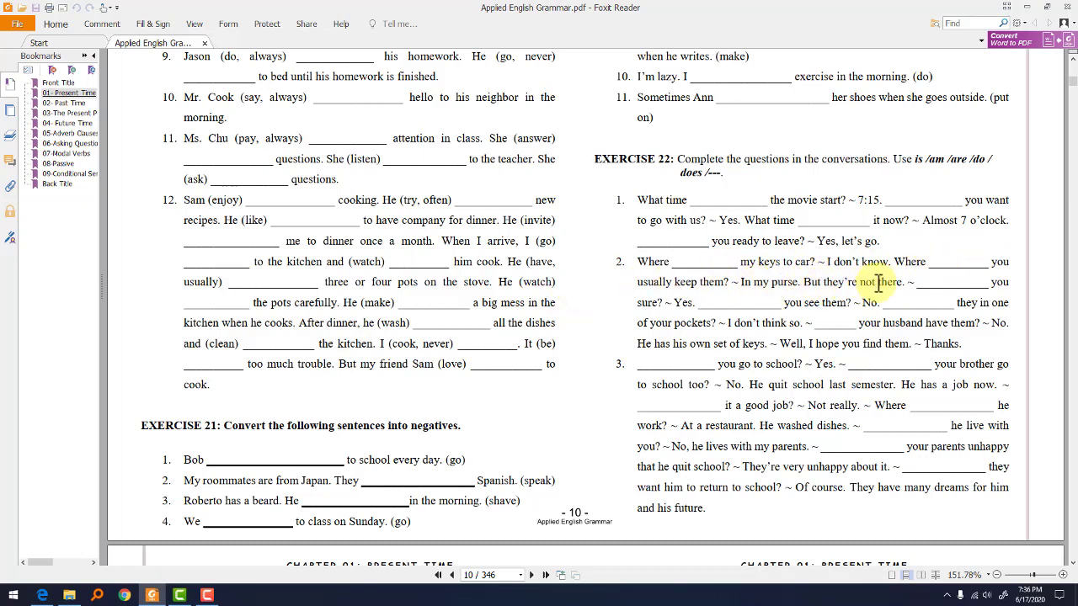
pyautogui.moveTo(933, 296)
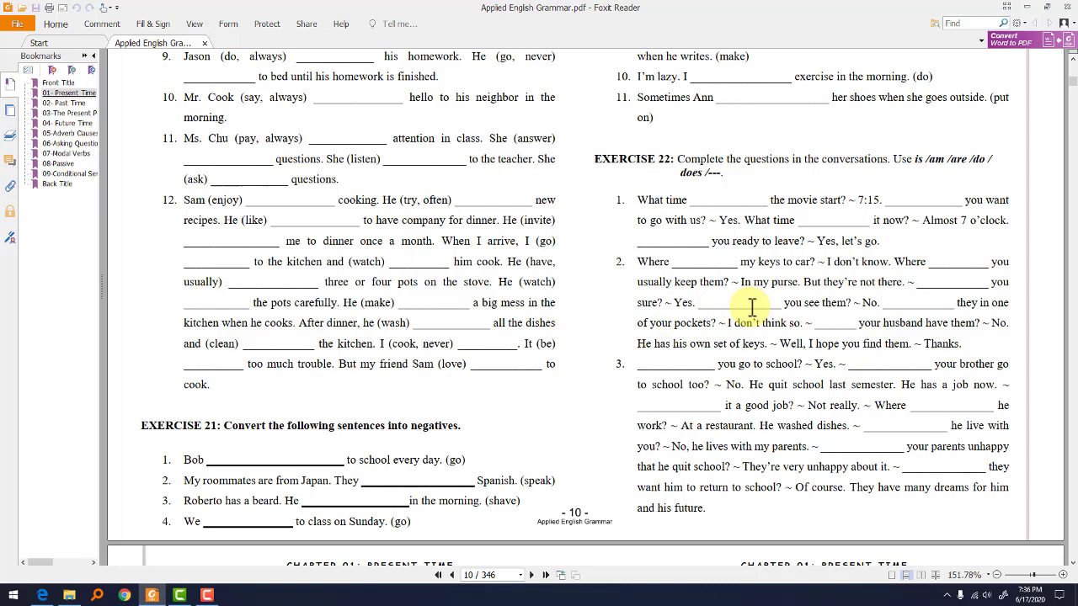
pyautogui.moveTo(879, 306)
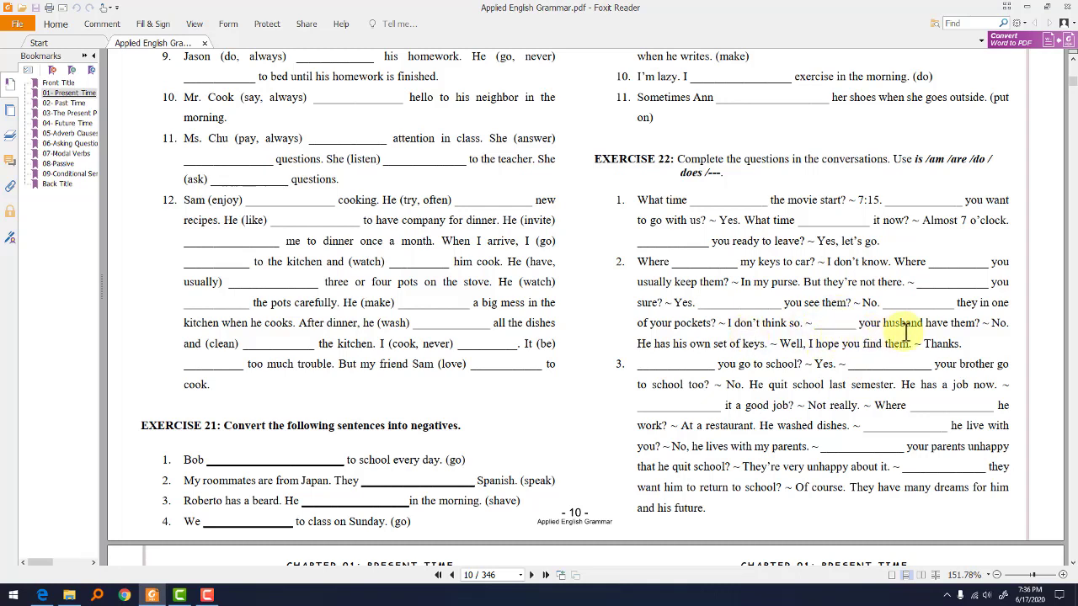
pyautogui.moveTo(674, 349)
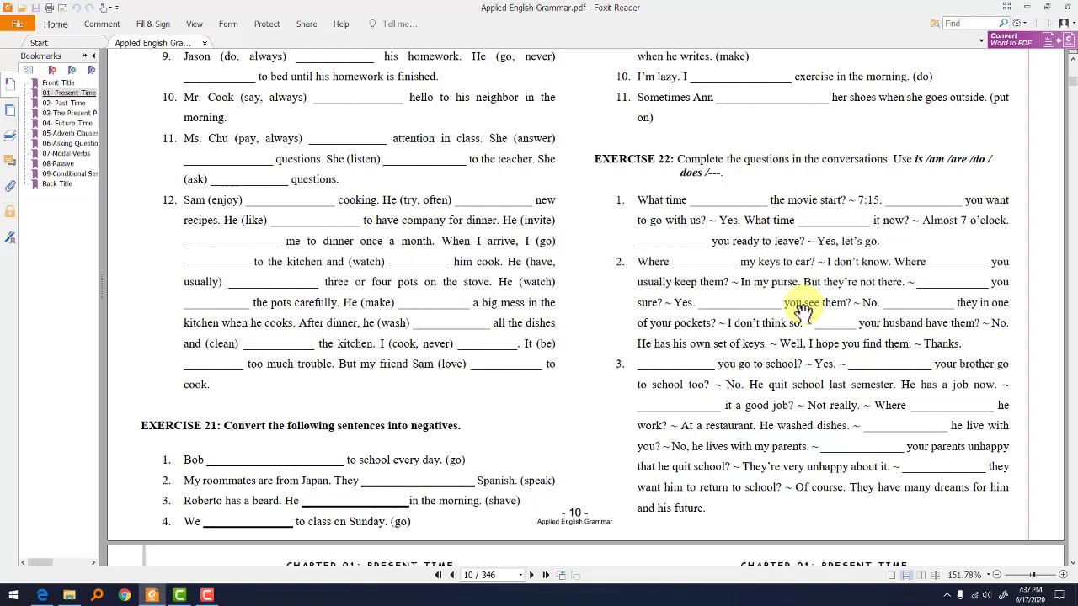
pyautogui.moveTo(805, 303)
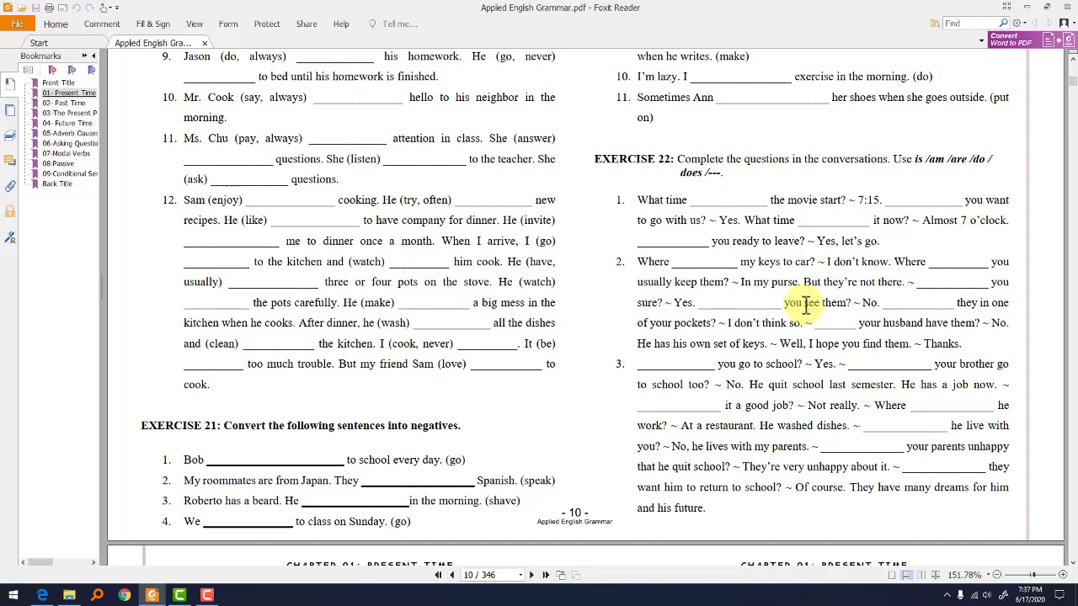
# Scroll onto page 11 so all fifteen Exercise 24 error-correction sentences are visible
pyautogui.scroll(-3)
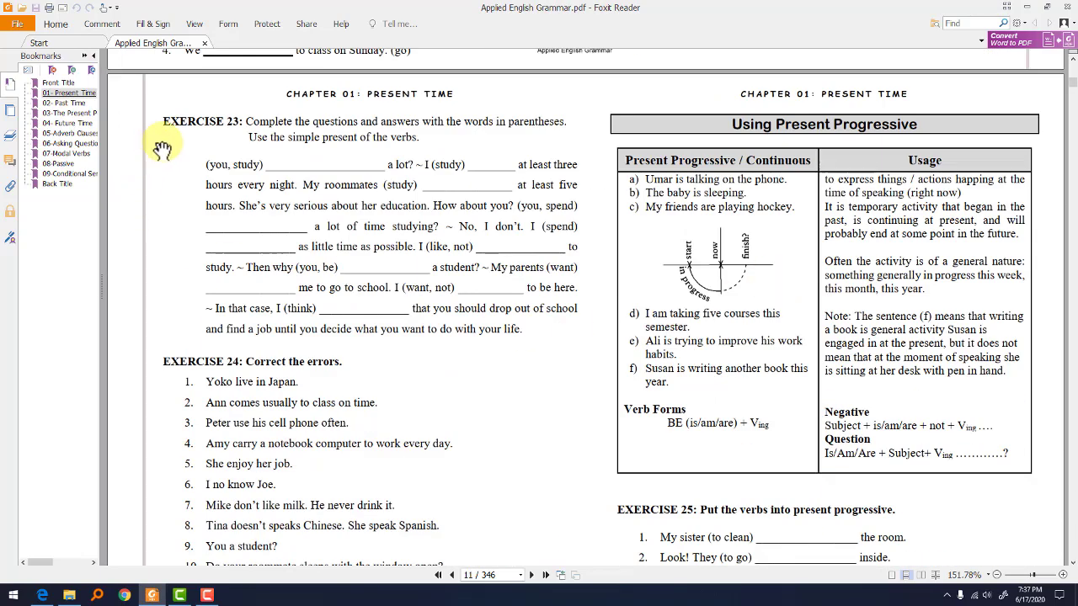
pyautogui.scroll(-3)
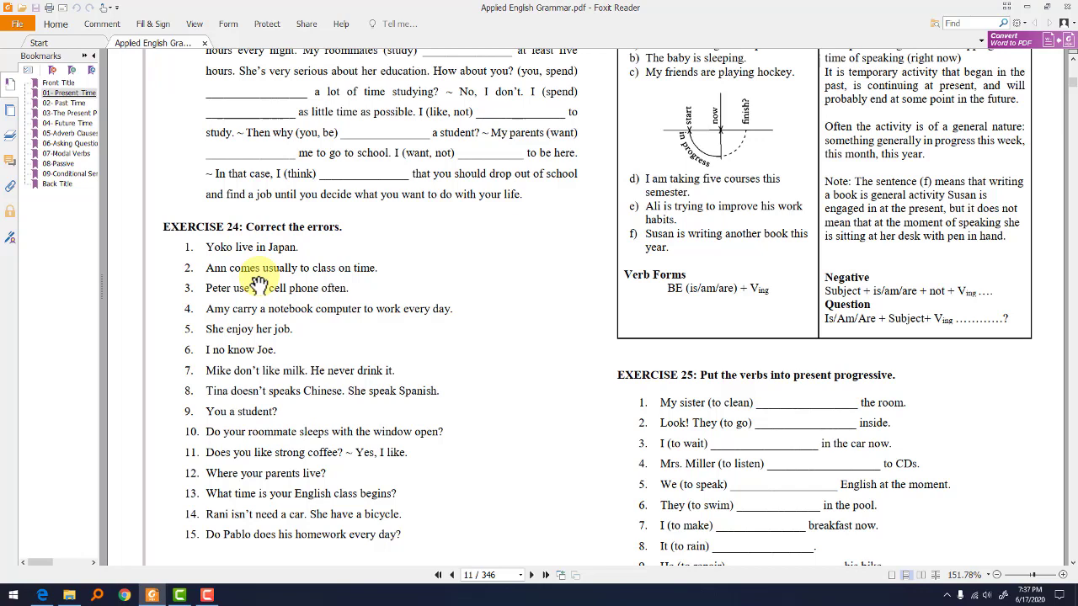
pyautogui.scroll(-3)
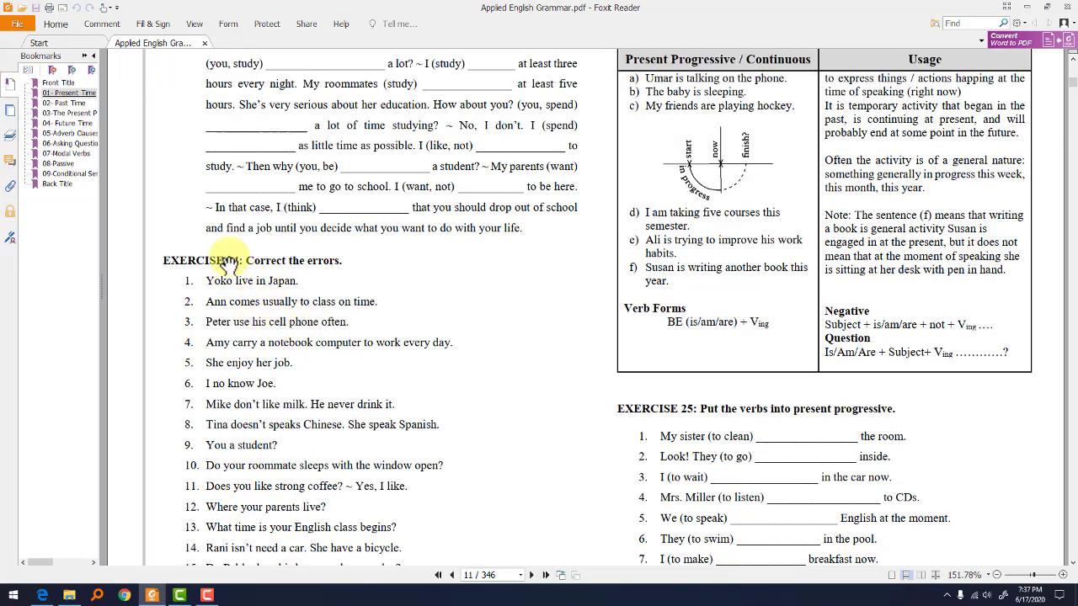
pyautogui.scroll(-3)
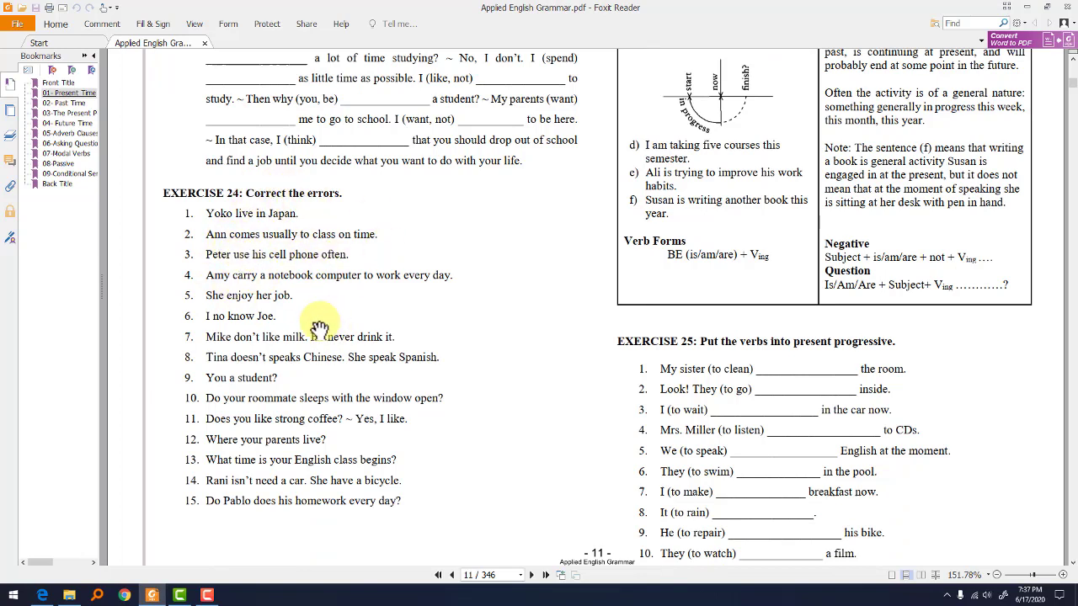
pyautogui.moveTo(209, 296)
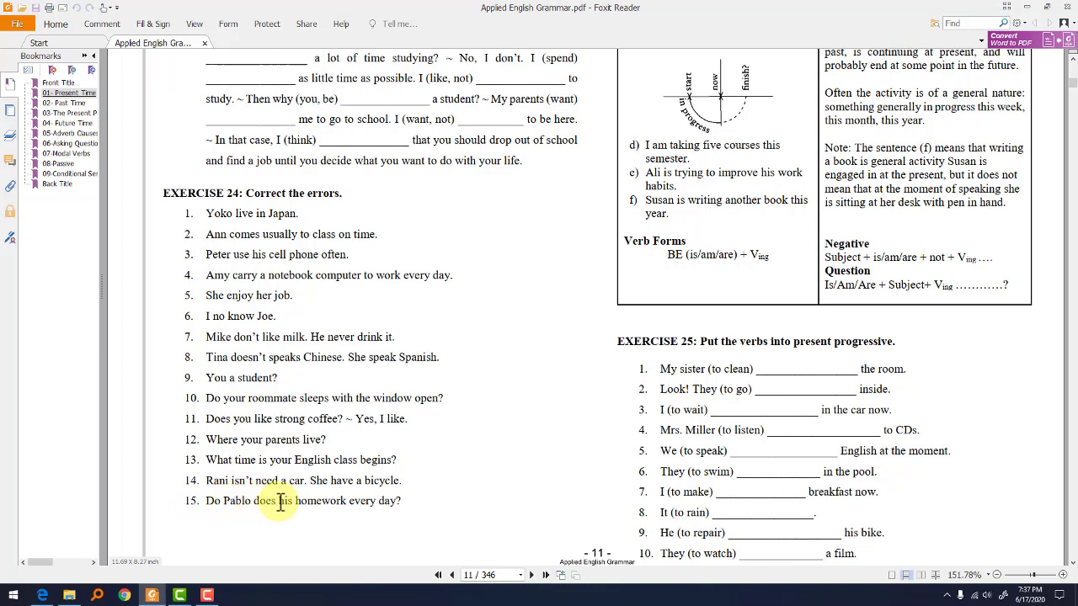
pyautogui.moveTo(428, 444)
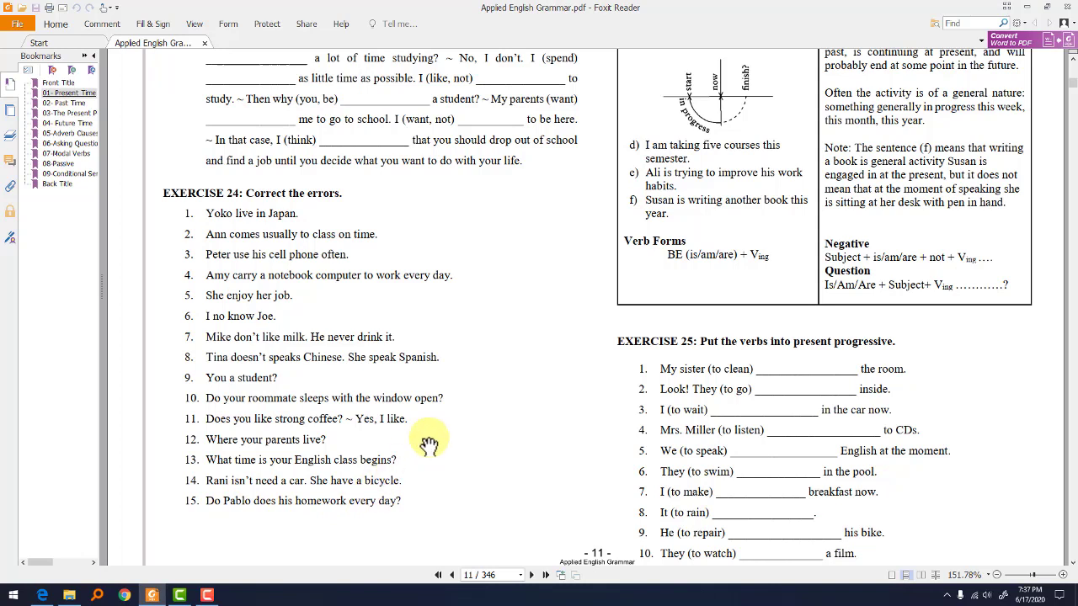
pyautogui.moveTo(421, 468)
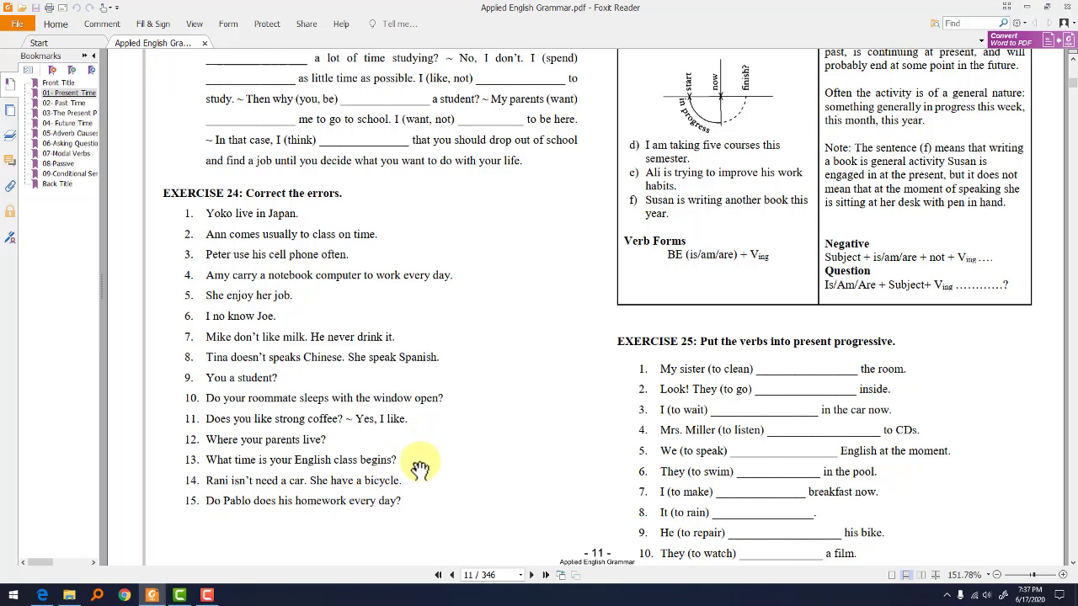